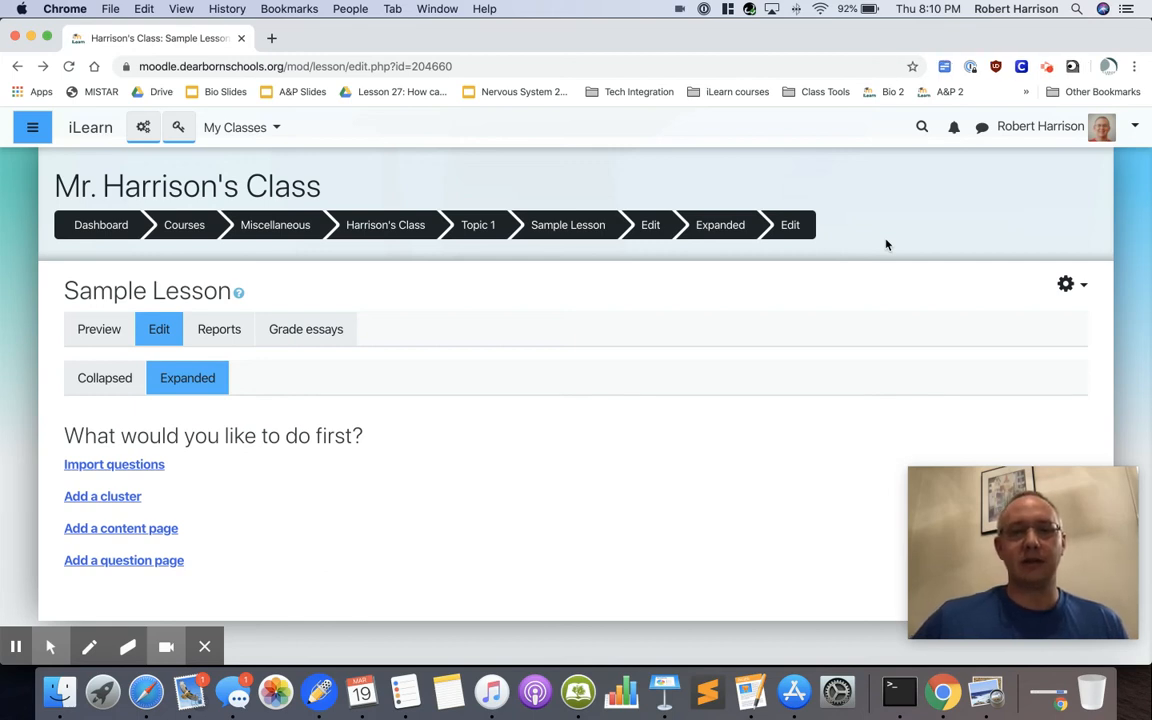
{"action": "mouse_move", "coordinate": [453, 483]}
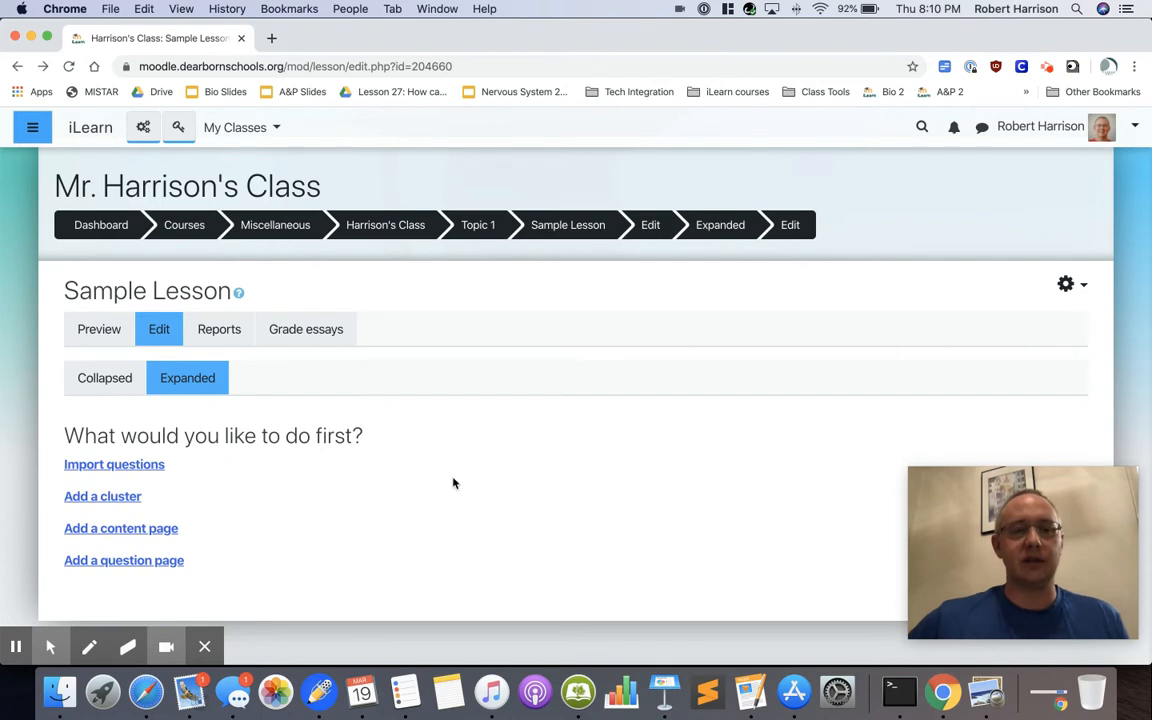
{"action": "mouse_move", "coordinate": [270, 514]}
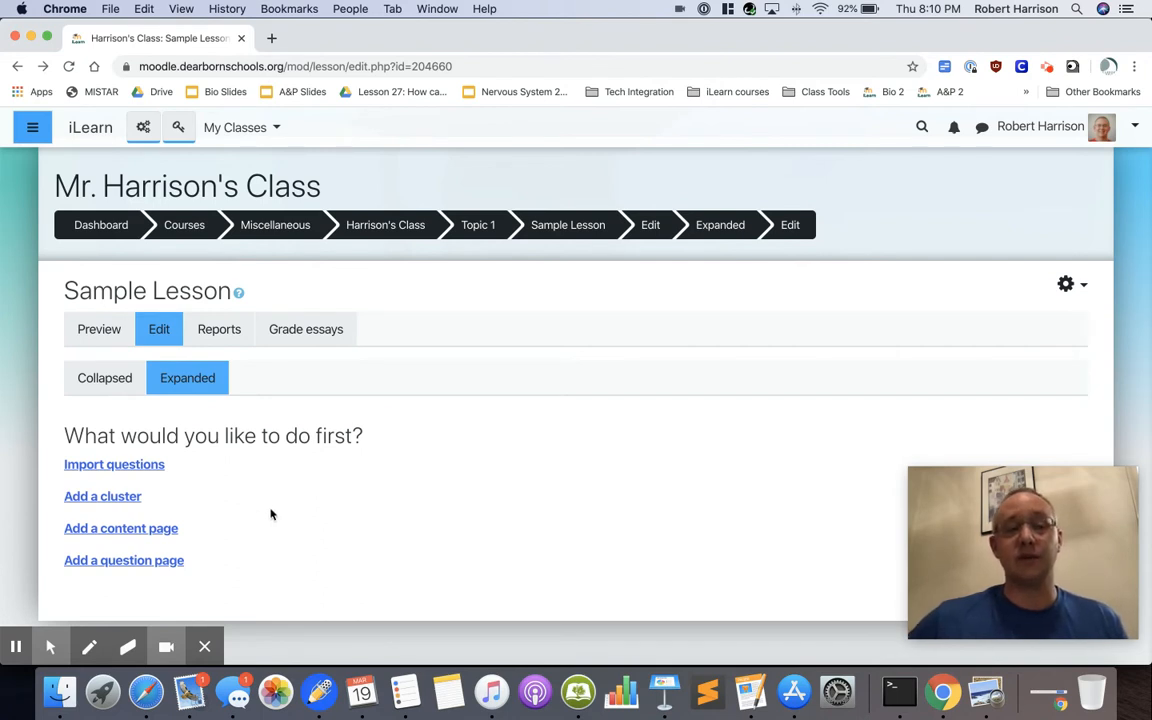
{"action": "mouse_move", "coordinate": [209, 525]}
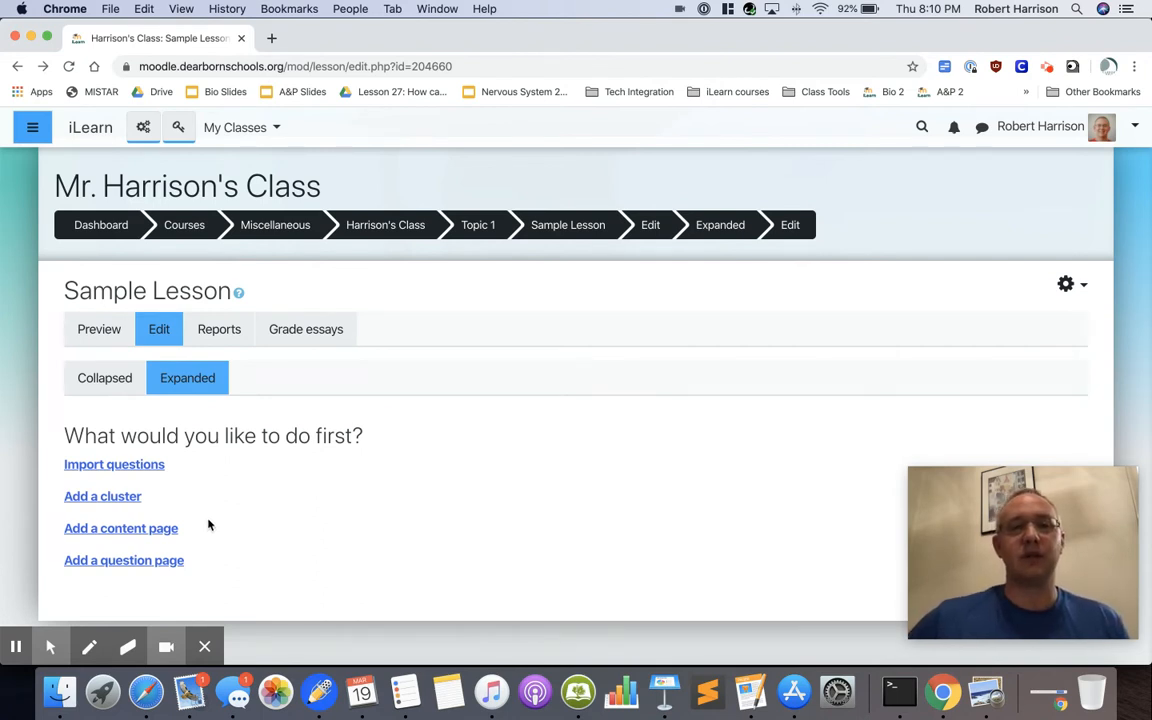
{"action": "mouse_move", "coordinate": [178, 520]}
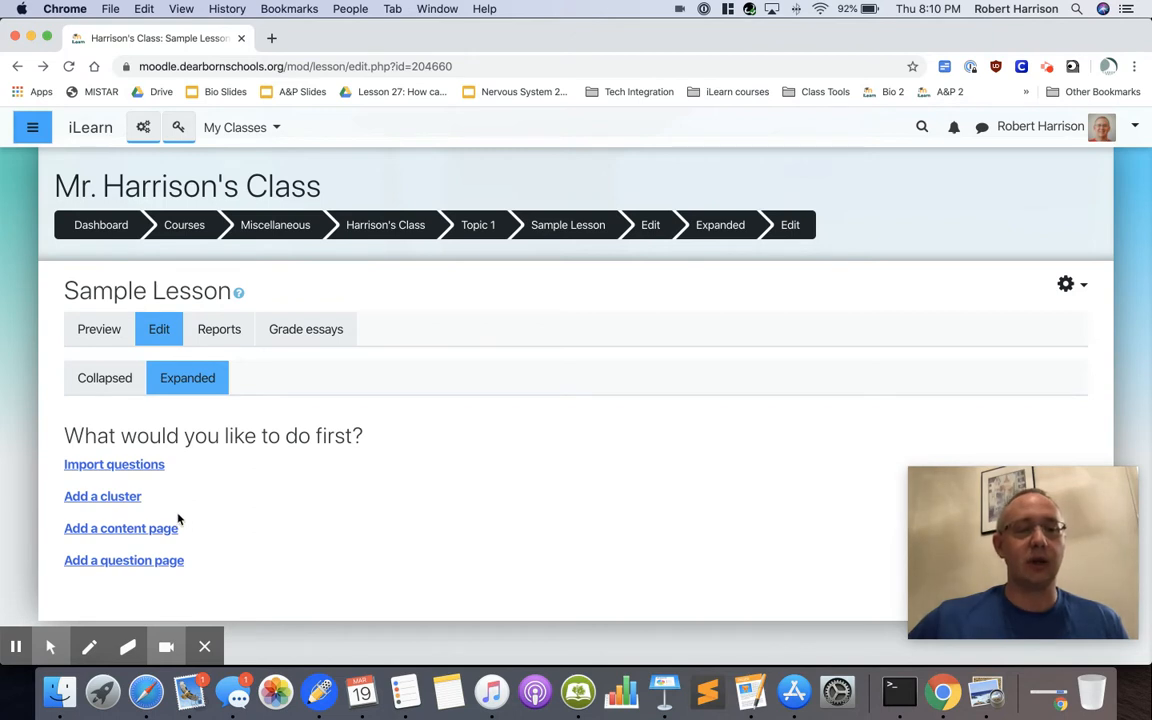
{"action": "mouse_move", "coordinate": [180, 528]}
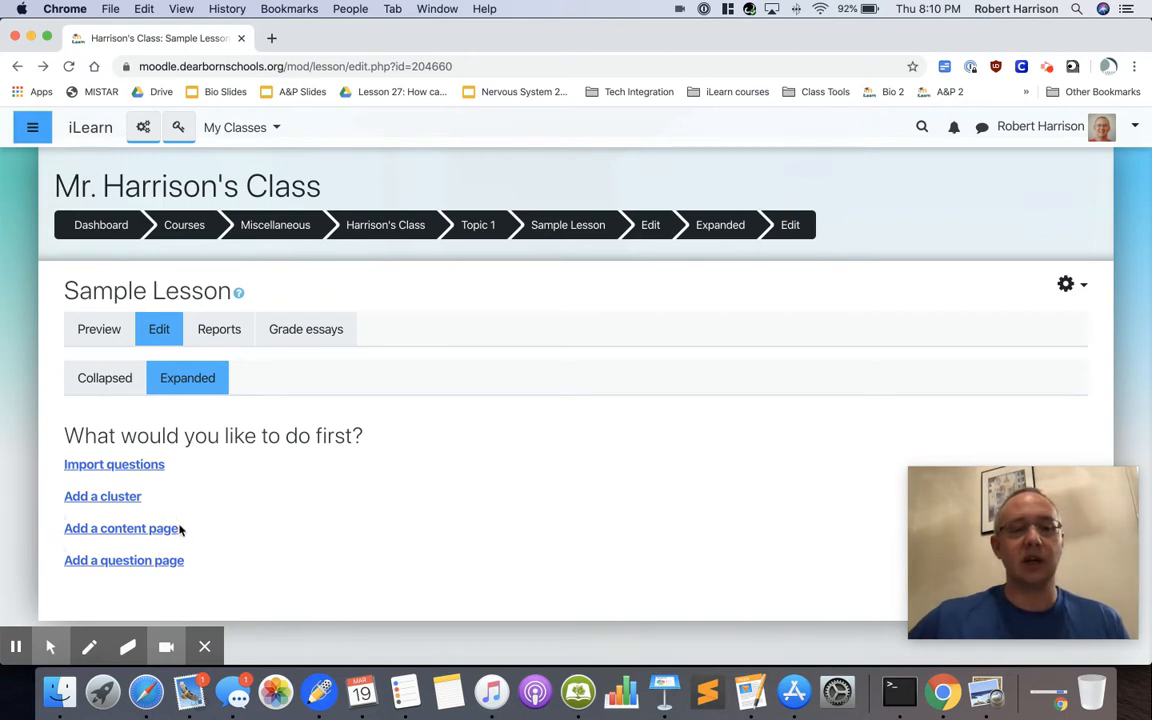
{"action": "mouse_move", "coordinate": [64, 550]}
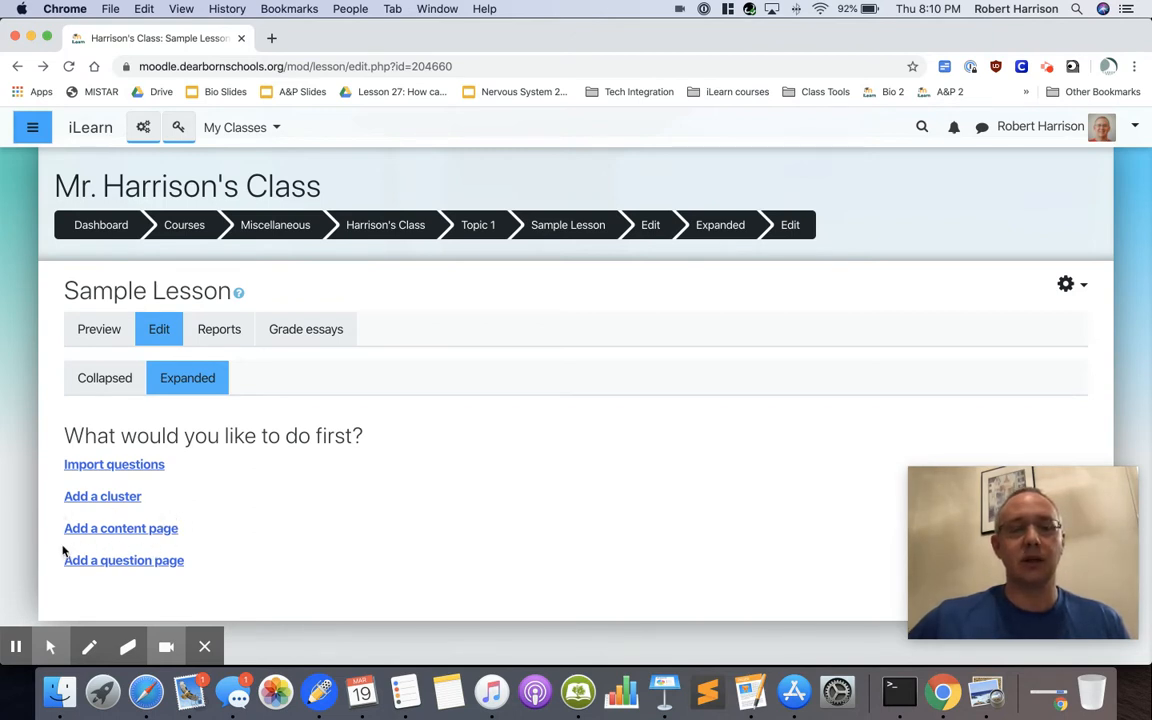
{"action": "mouse_move", "coordinate": [203, 571]}
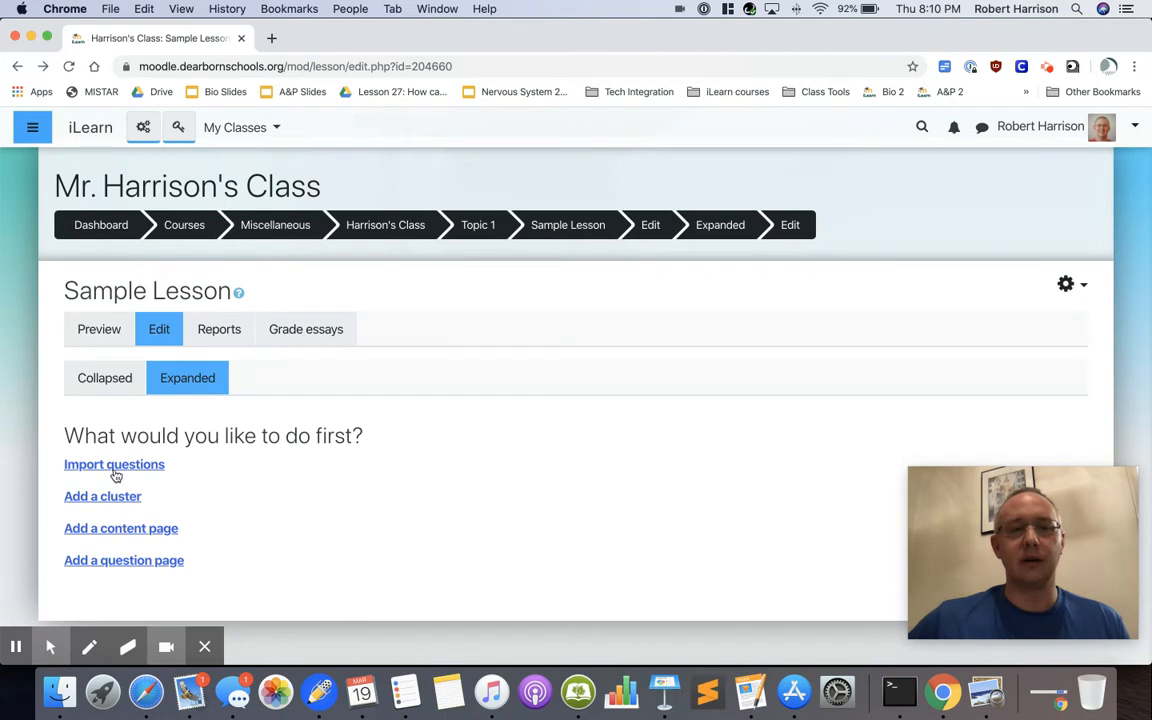
{"action": "mouse_move", "coordinate": [167, 486]}
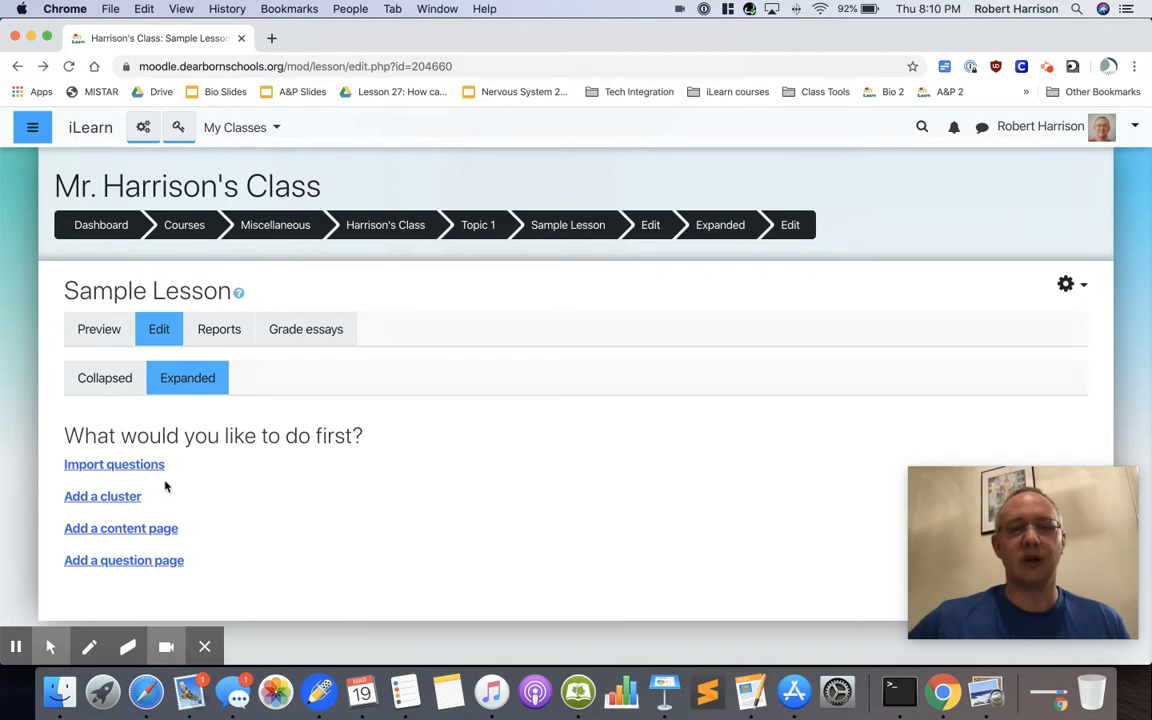
{"action": "mouse_move", "coordinate": [120, 527]}
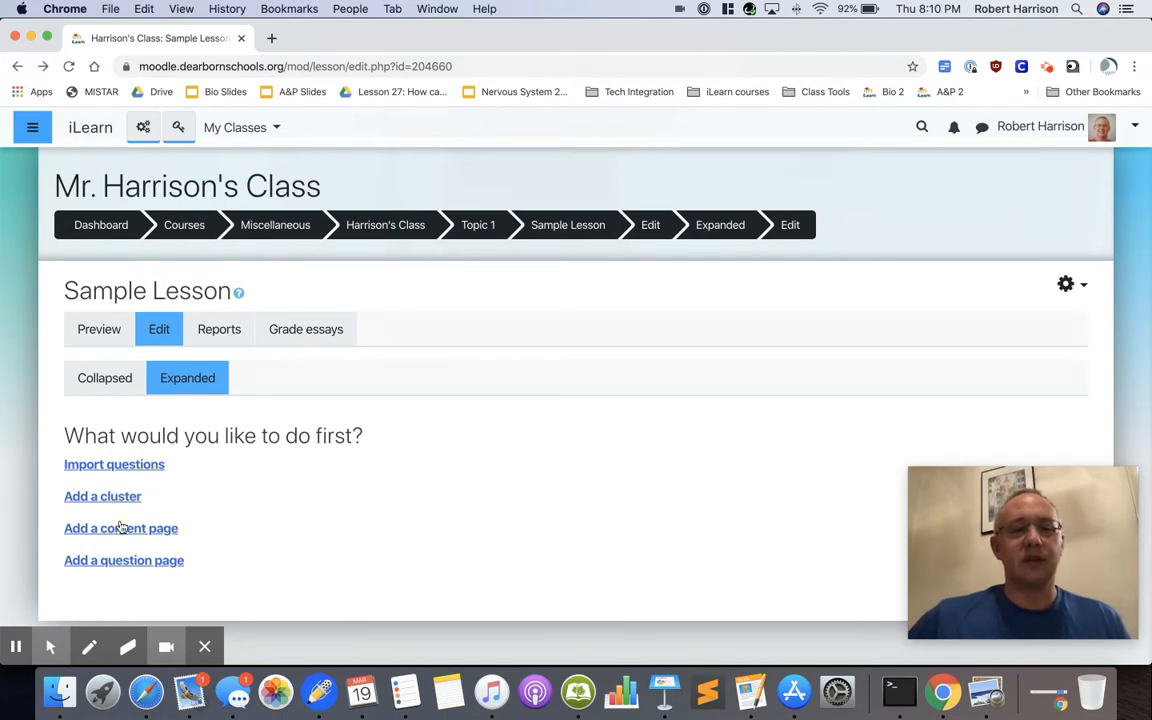
{"action": "mouse_move", "coordinate": [121, 528]}
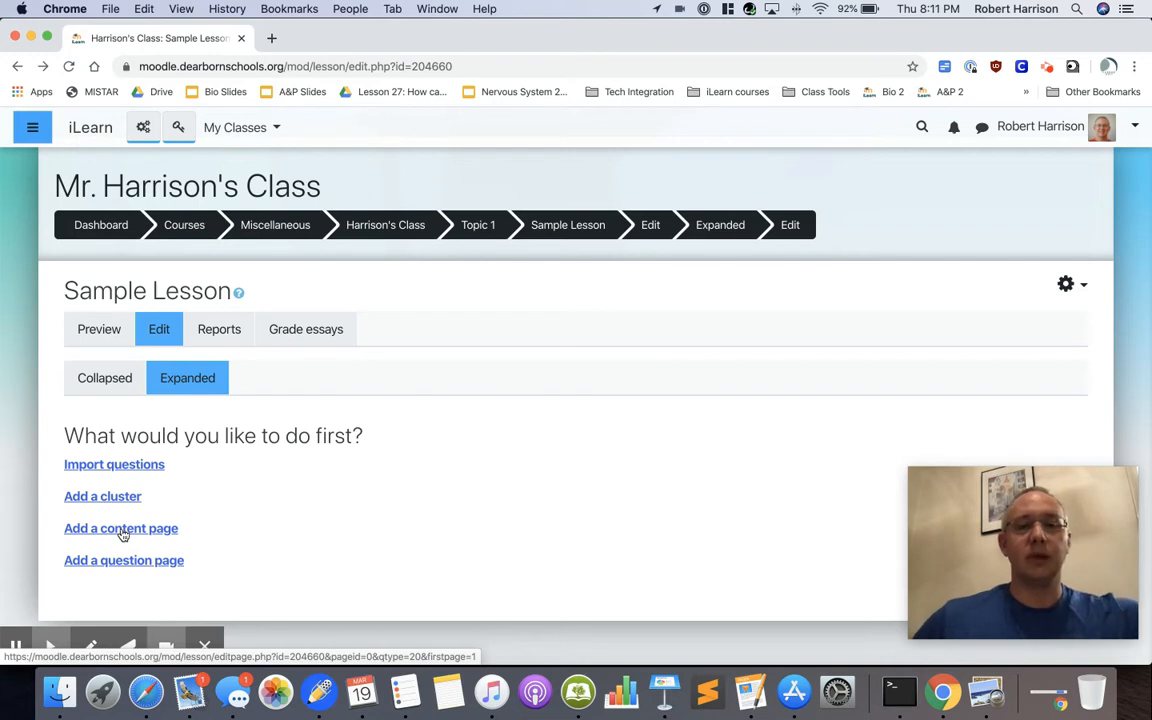
Step: Add a new content page titled 'Introduction'
{"action": "left_click", "coordinate": [121, 528]}
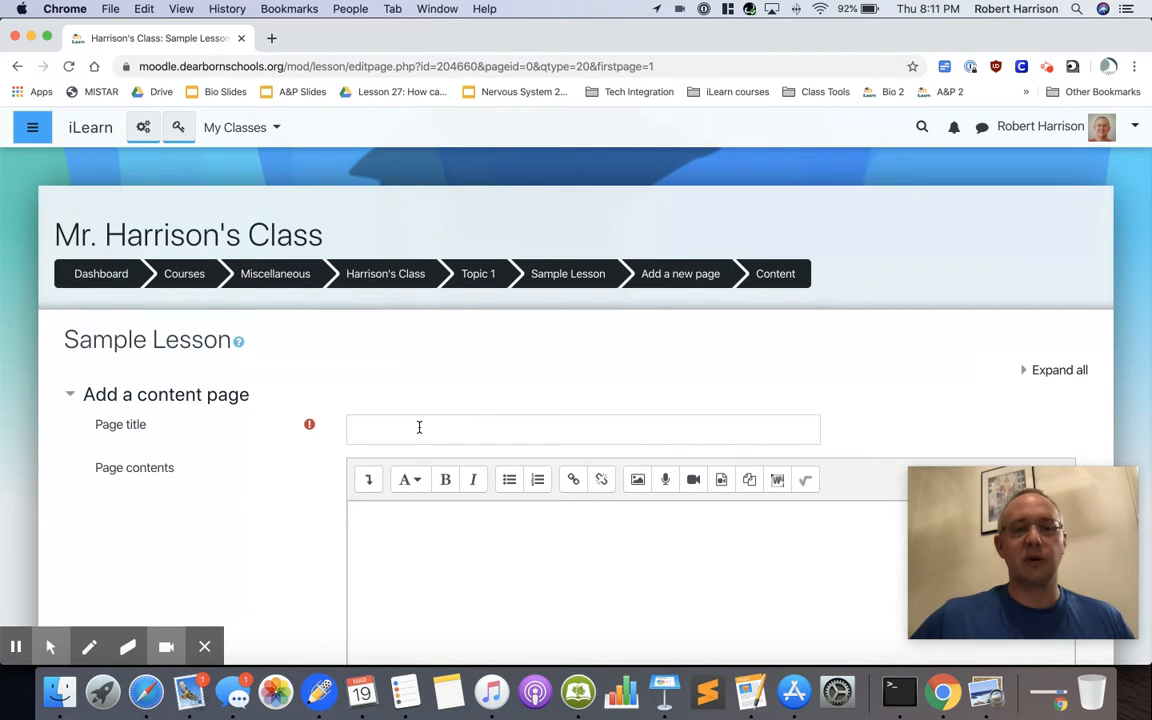
{"action": "left_click", "coordinate": [583, 428]}
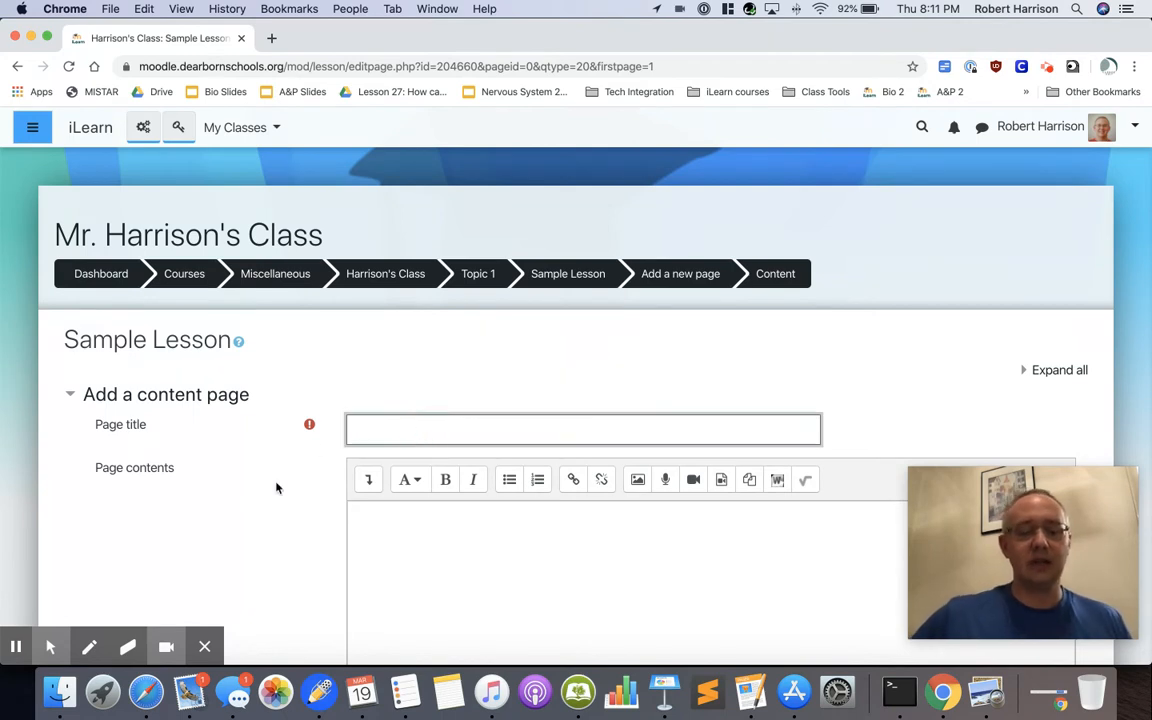
{"action": "type", "text": "Int"}
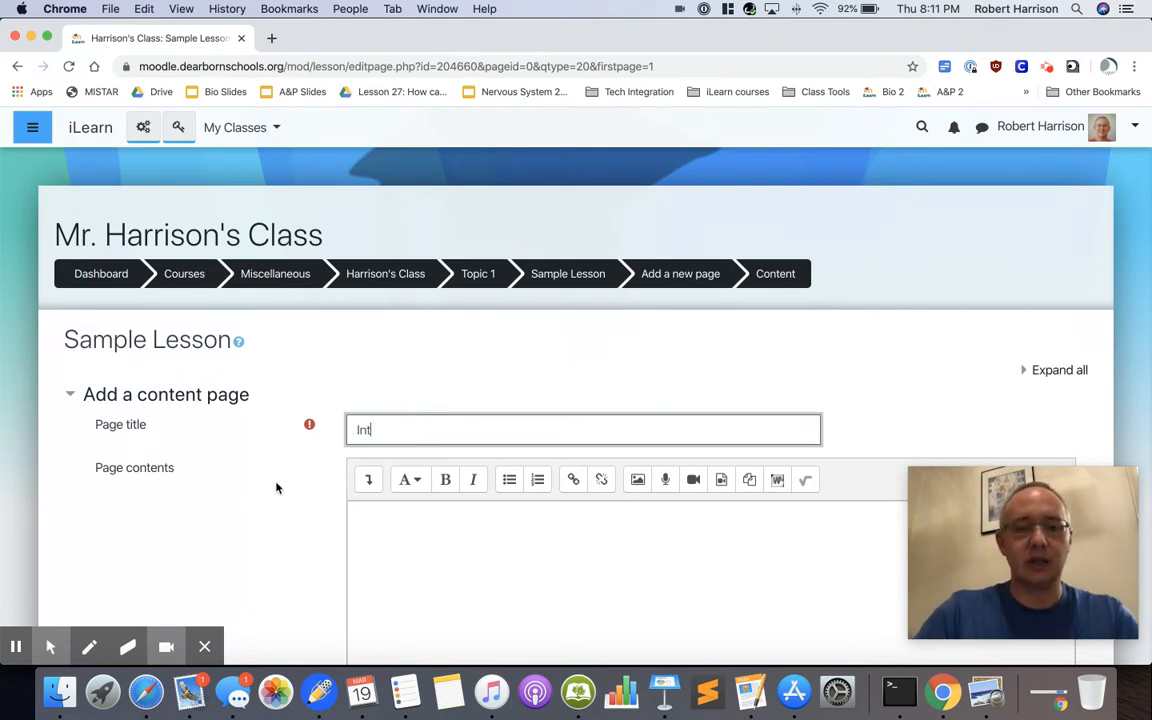
{"action": "type", "text": "roduction"}
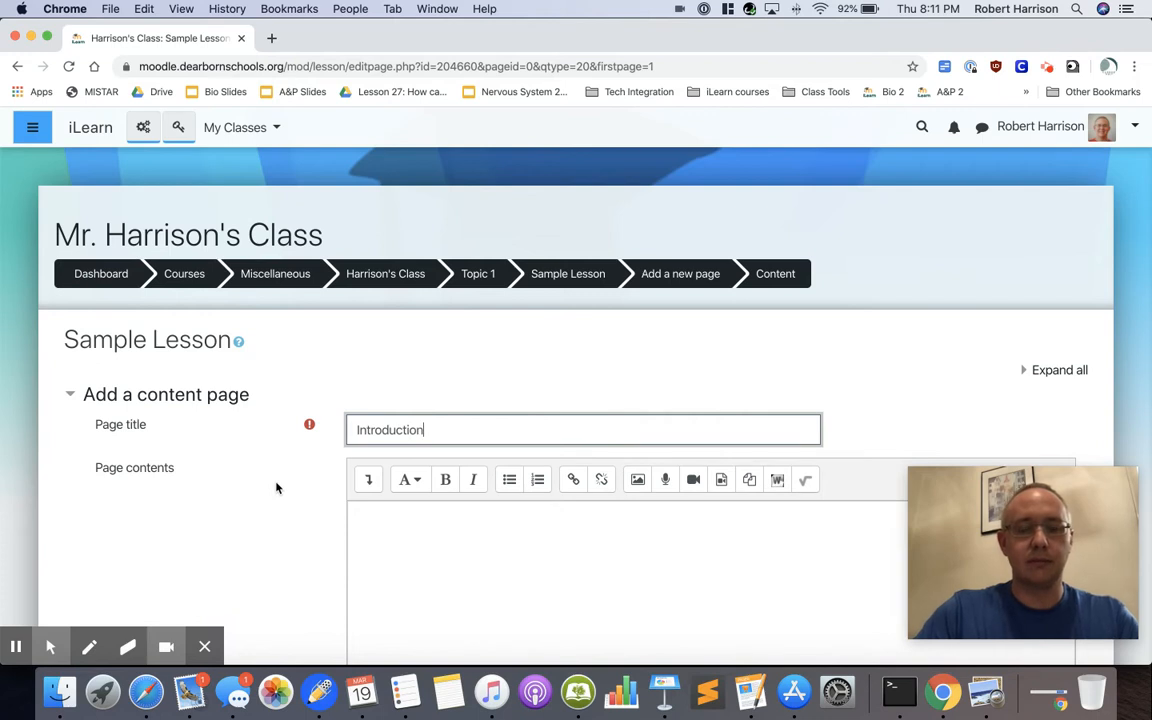
Step: Type 'Welcome to our lesson on _______.' into the page contents
{"action": "scroll", "scroll_direction": "down", "scroll_amount": 3}
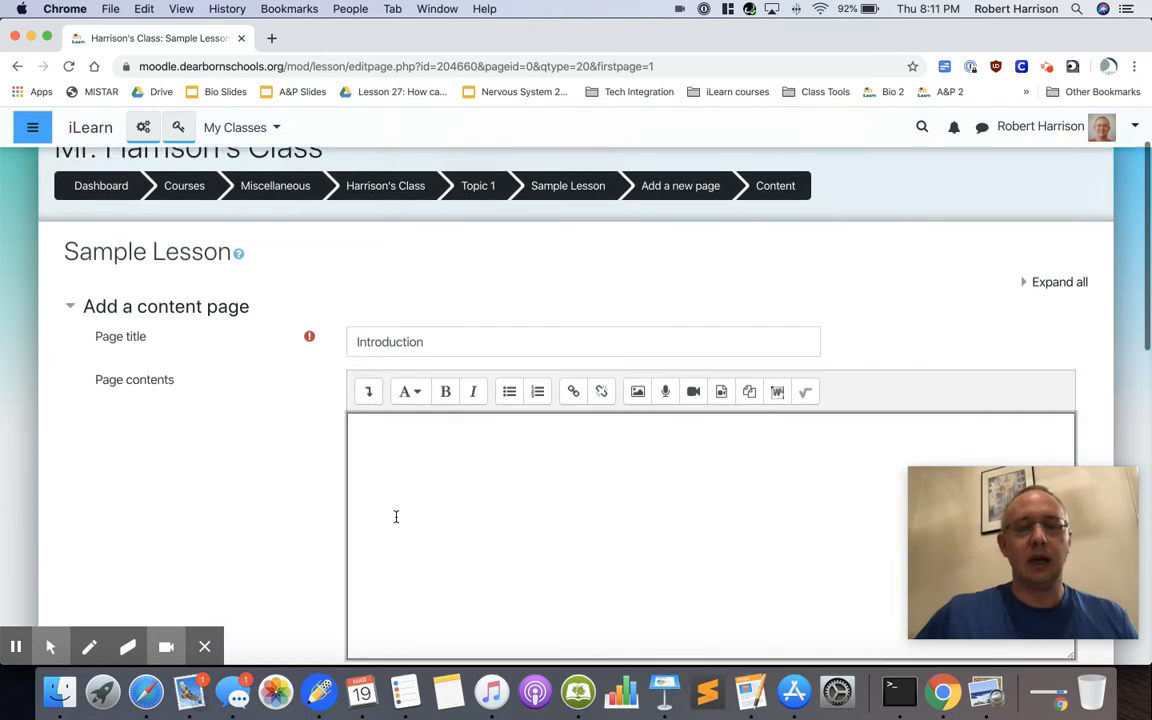
{"action": "scroll", "scroll_direction": "down", "scroll_amount": 3}
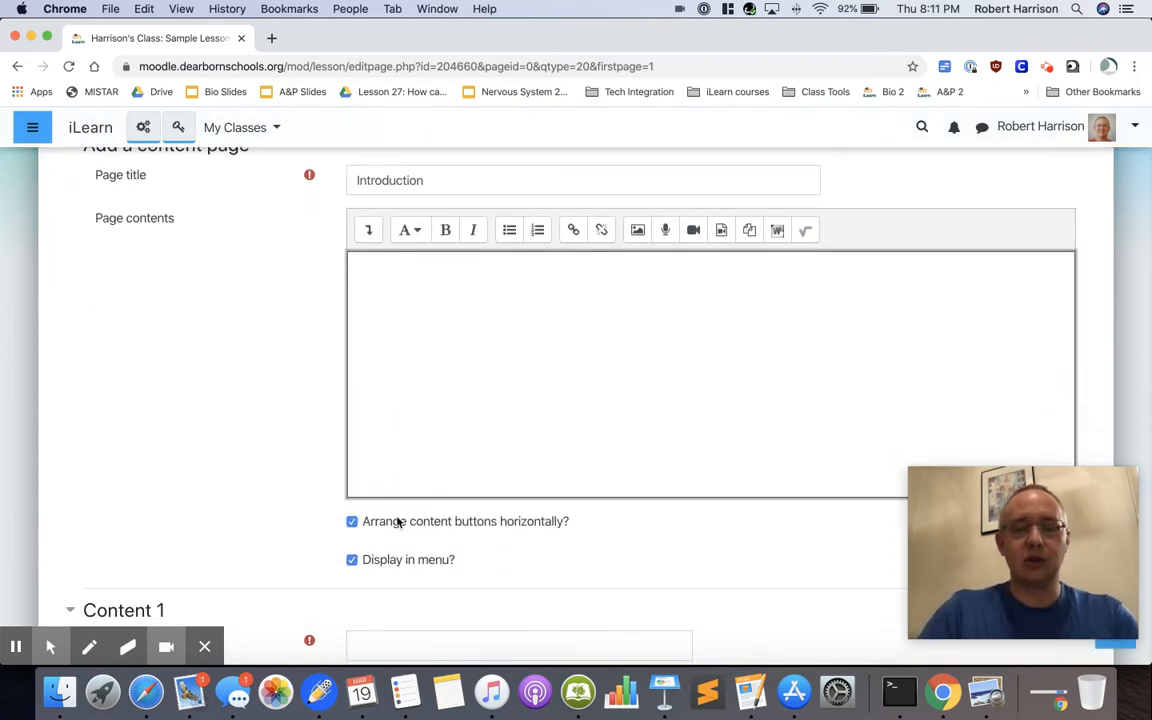
{"action": "type", "text": "Welcome to our"}
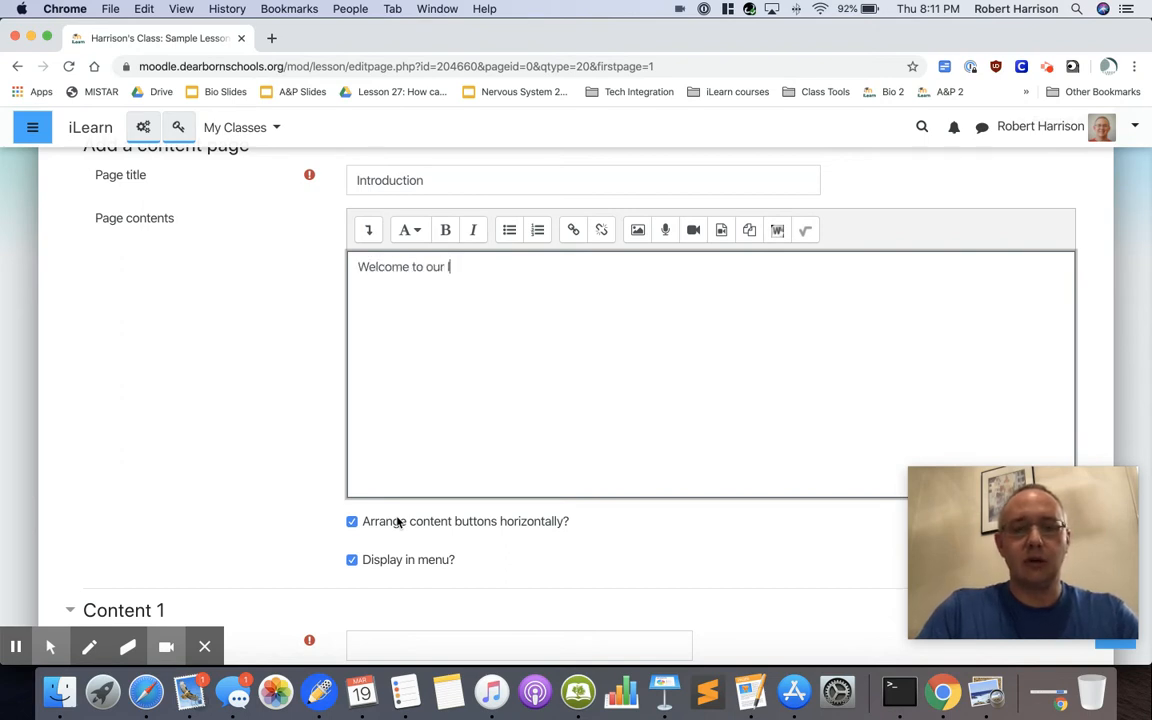
{"action": "type", "text": "lesson on"}
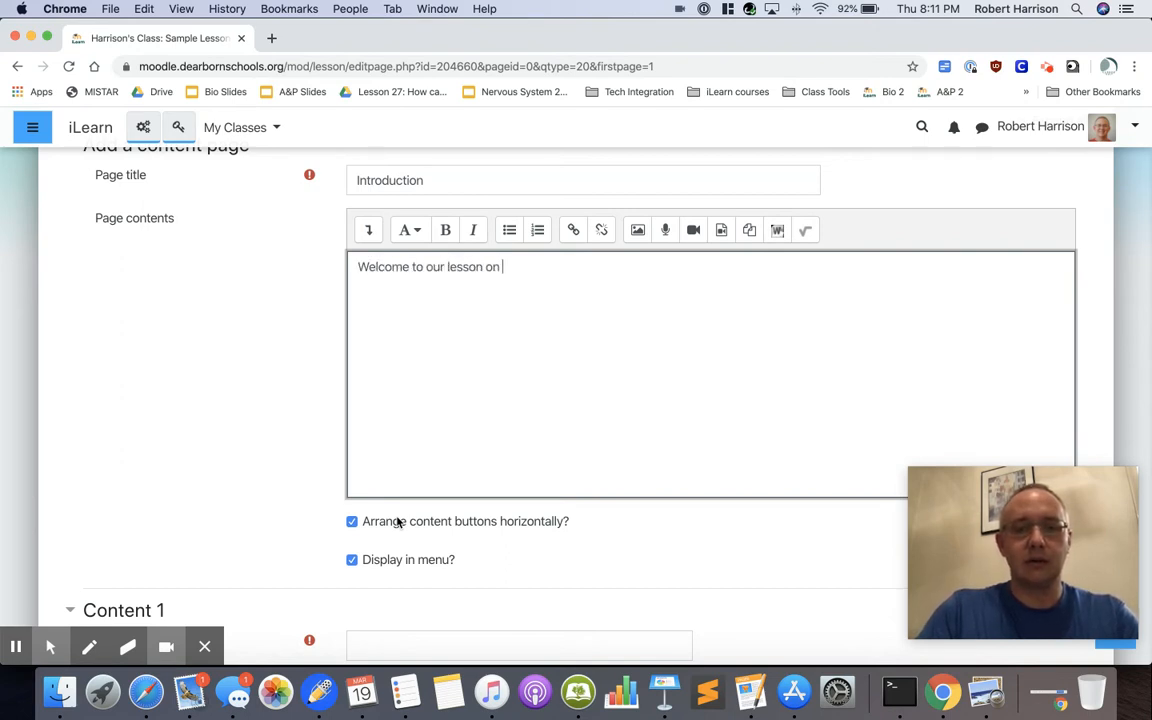
{"action": "type", "text": "_______"}
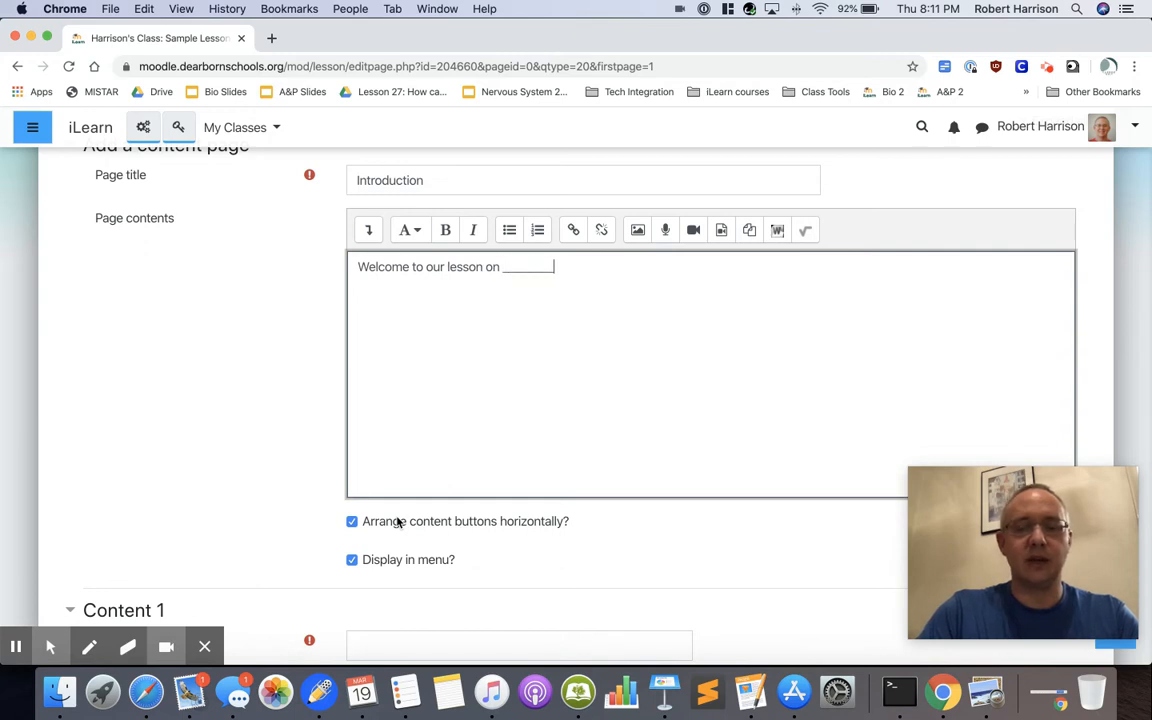
{"action": "type", "text": "."}
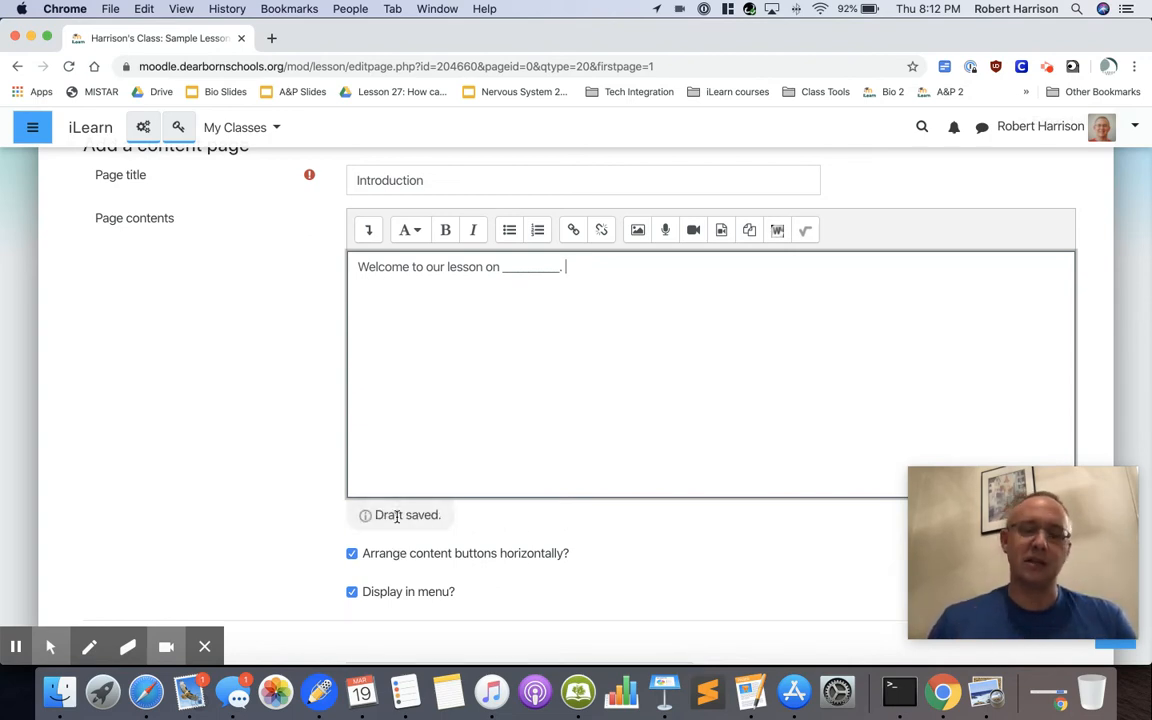
{"action": "mouse_move", "coordinate": [507, 456]}
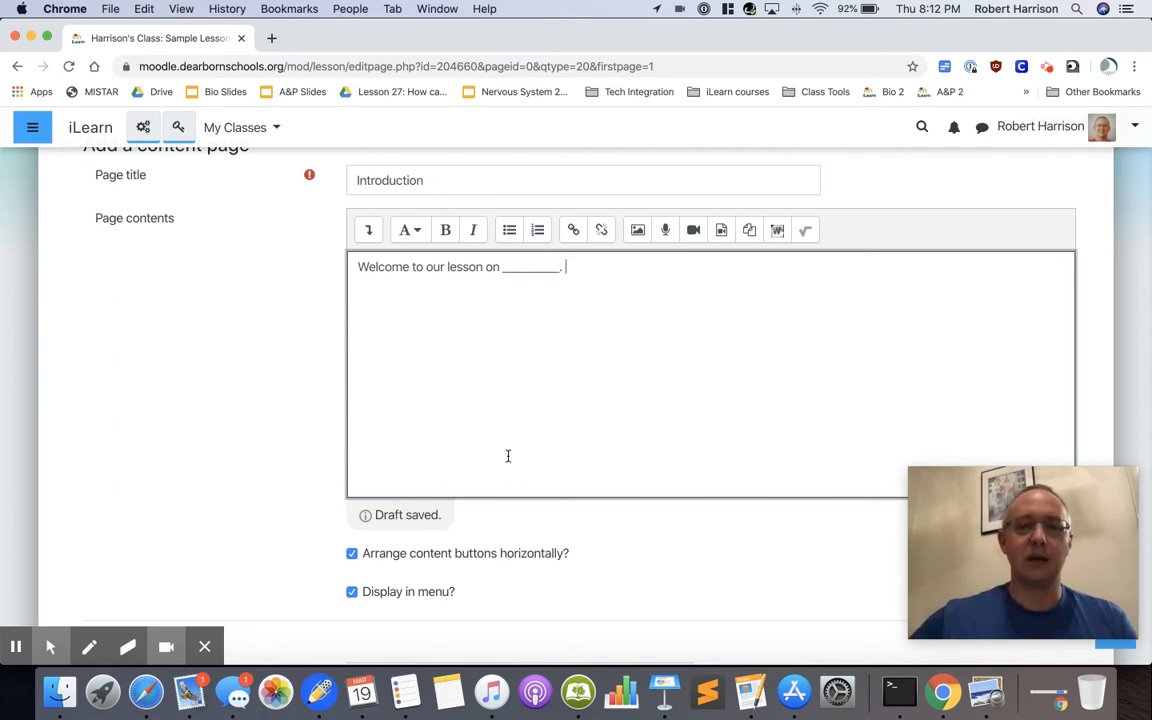
Step: Continue the contents with 'Please click the button to move on.'
{"action": "scroll", "scroll_direction": "down", "scroll_amount": 3}
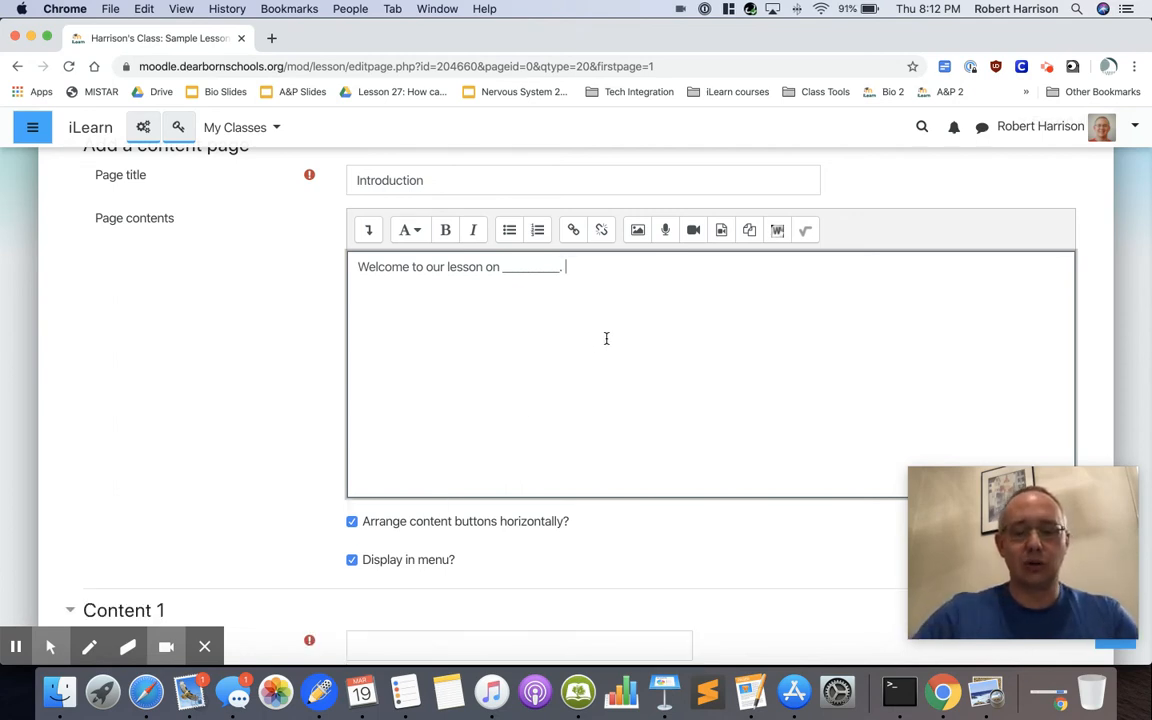
{"action": "type", "text": "Please"}
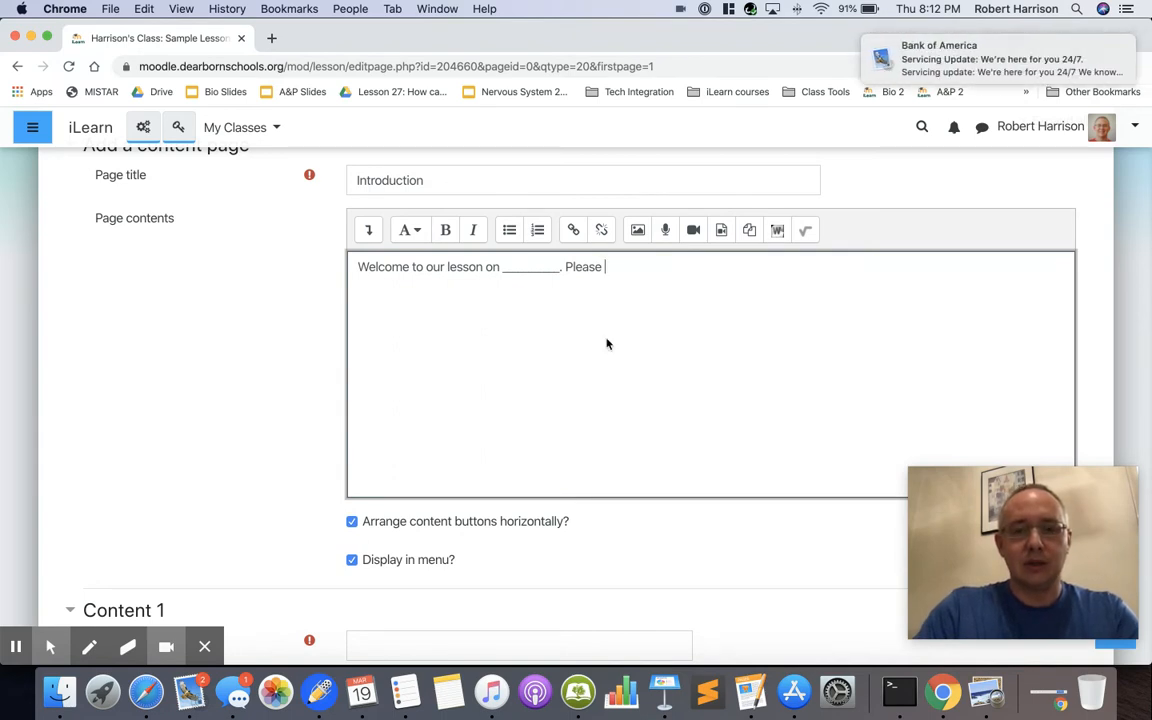
{"action": "type", "text": "click the"}
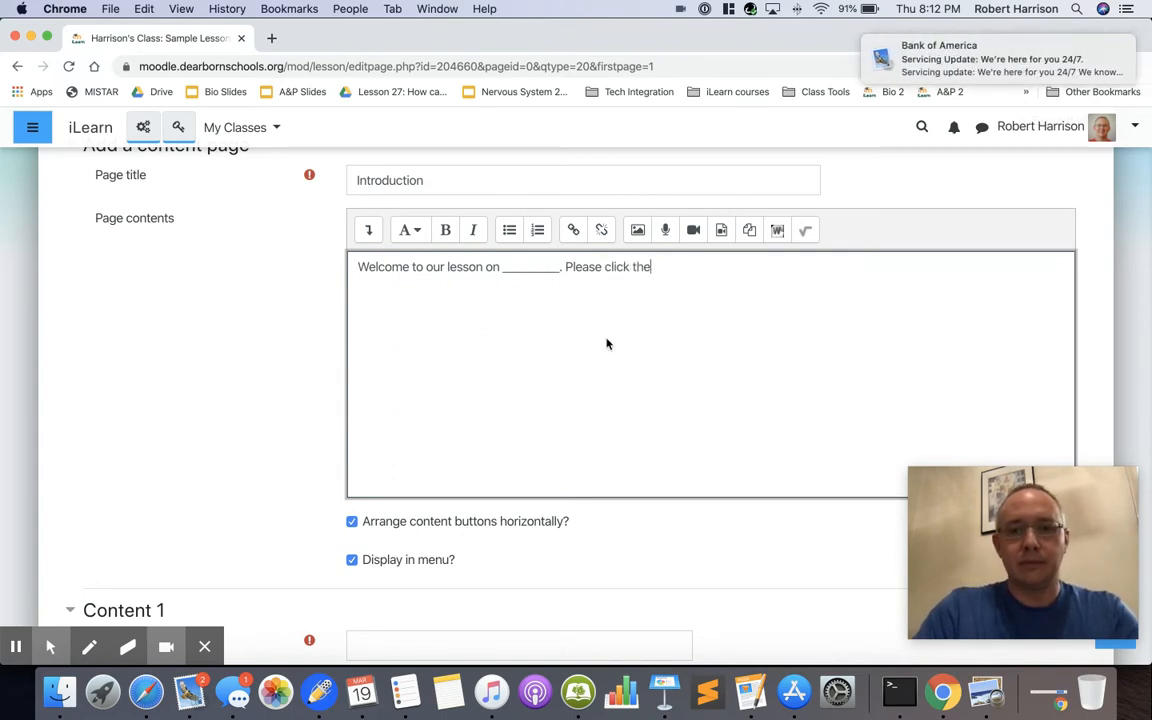
{"action": "type", "text": "button to move on."}
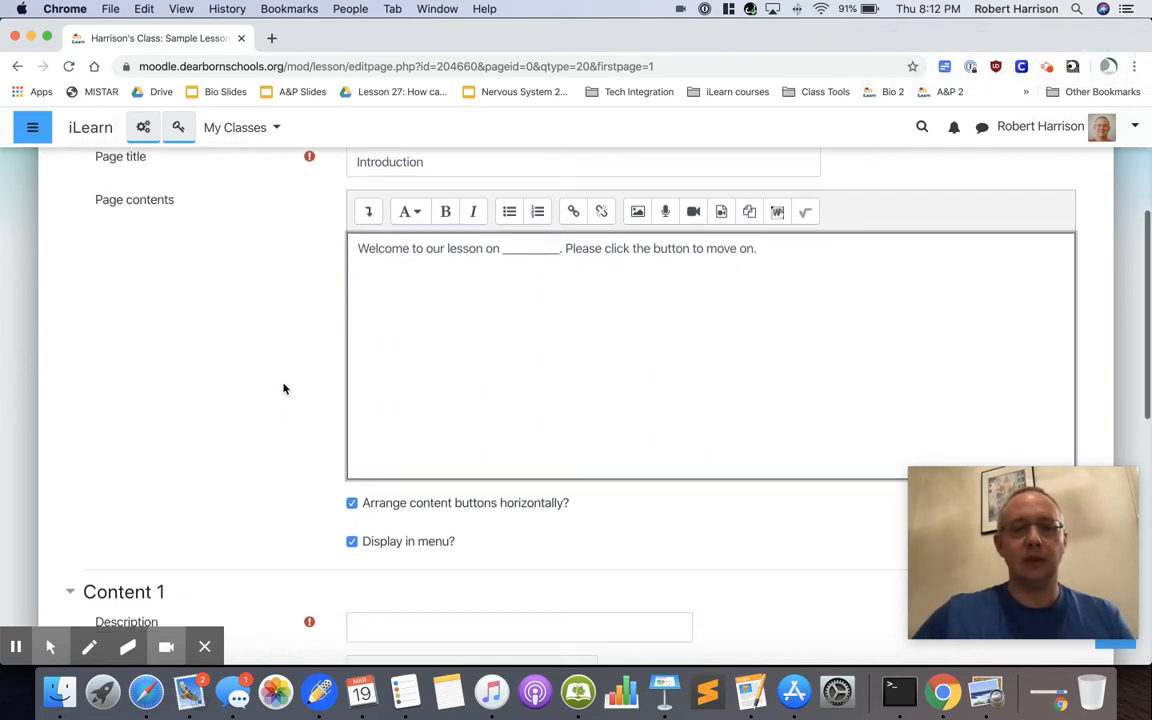
{"action": "scroll", "scroll_direction": "down", "scroll_amount": 3}
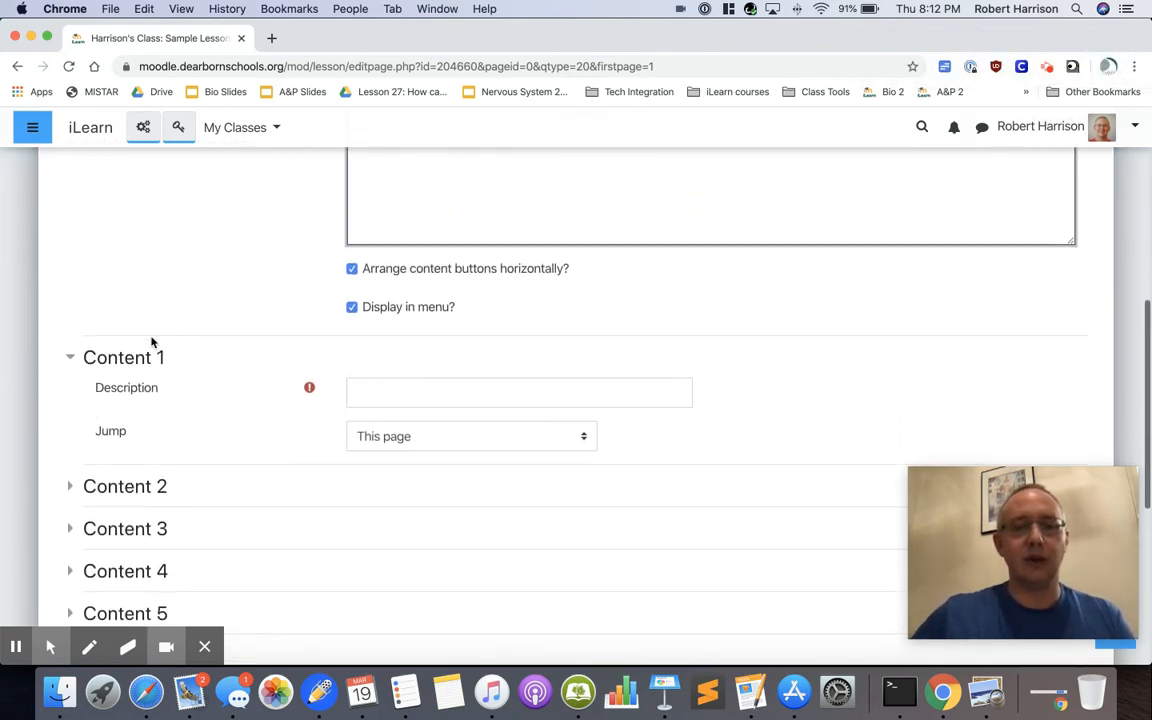
{"action": "scroll", "scroll_direction": "down", "scroll_amount": 3}
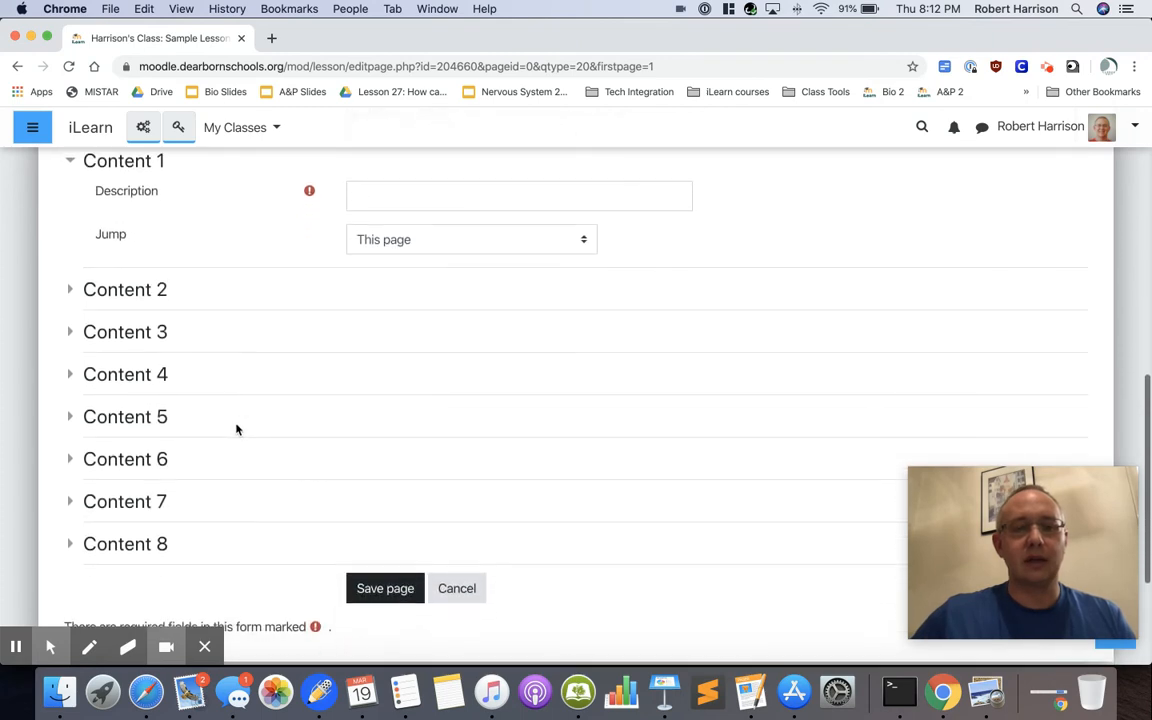
{"action": "scroll", "scroll_direction": "up", "scroll_amount": 3}
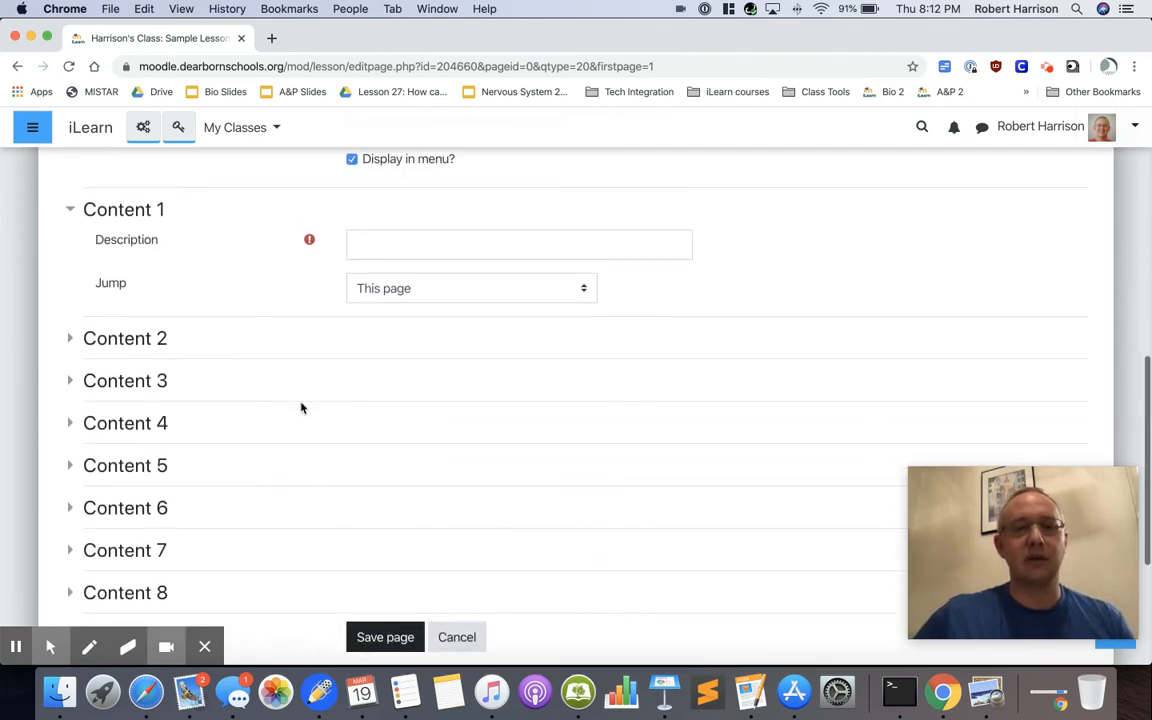
{"action": "scroll", "scroll_direction": "up", "scroll_amount": 3}
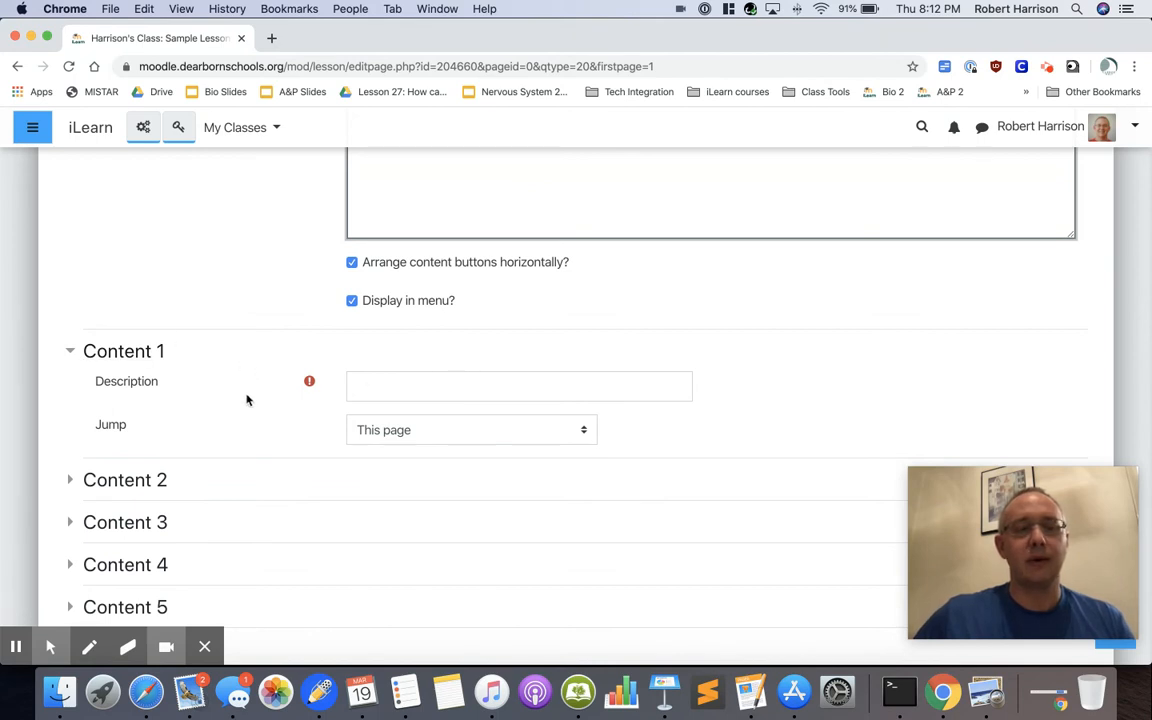
{"action": "scroll", "scroll_direction": "down", "scroll_amount": 3}
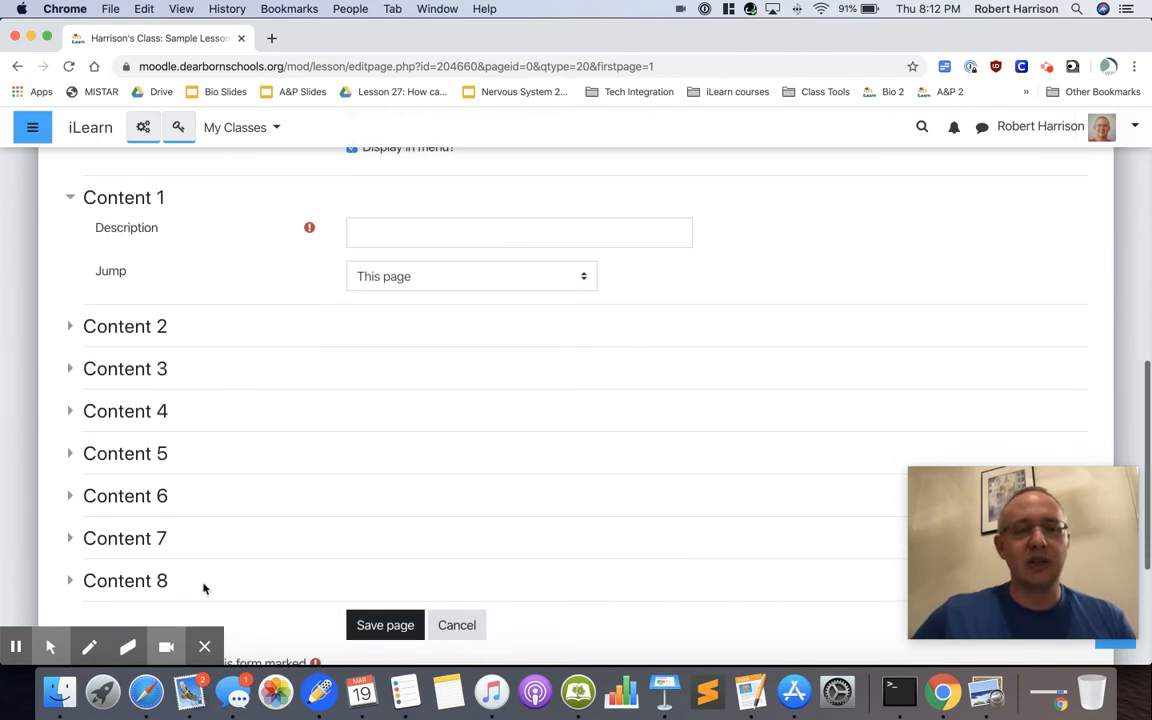
{"action": "scroll", "scroll_direction": "up", "scroll_amount": 3}
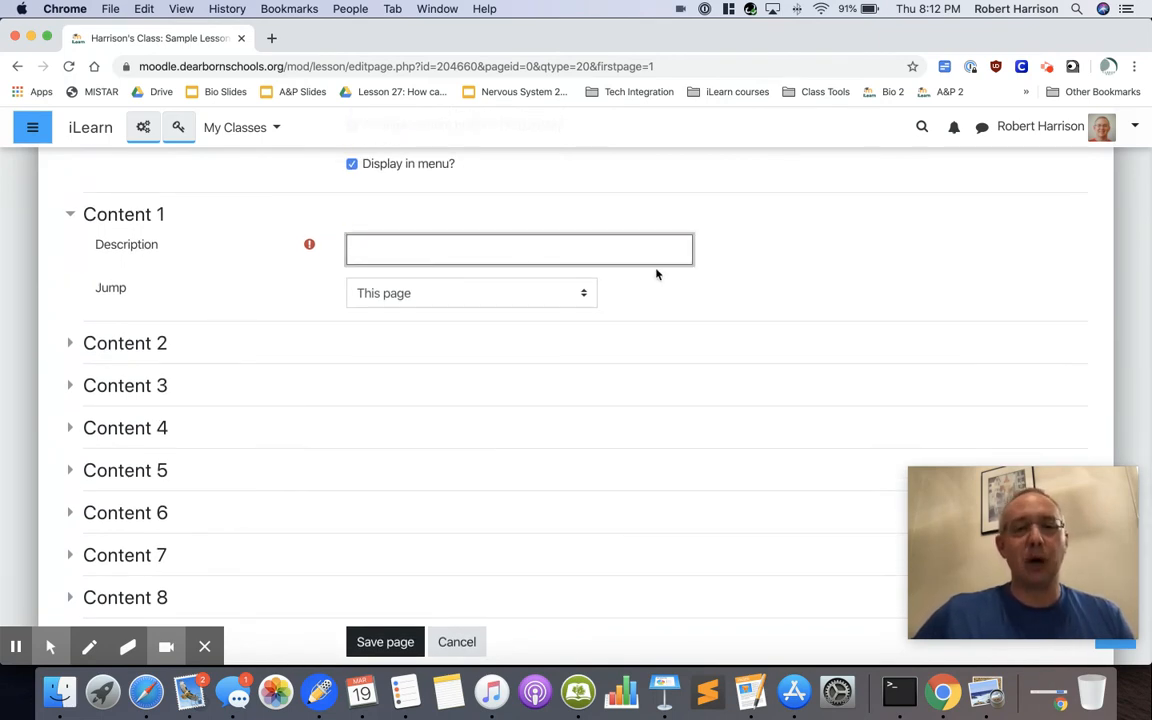
{"action": "scroll", "scroll_direction": "up", "scroll_amount": 3}
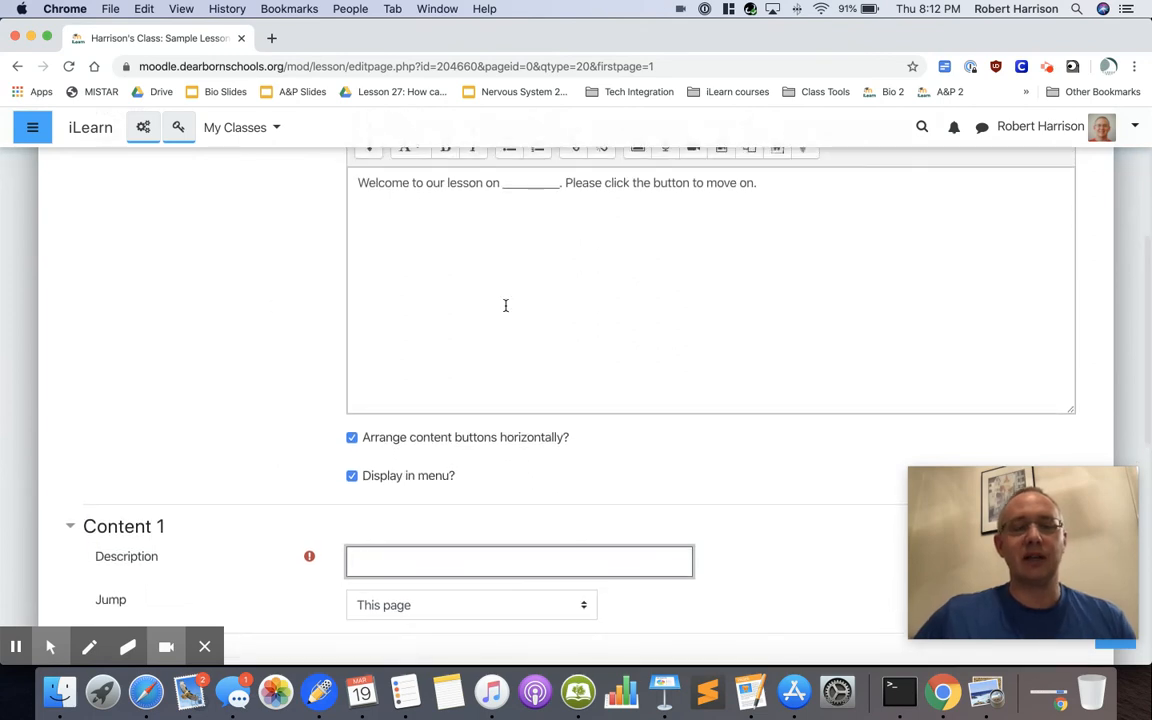
{"action": "mouse_move", "coordinate": [376, 340]}
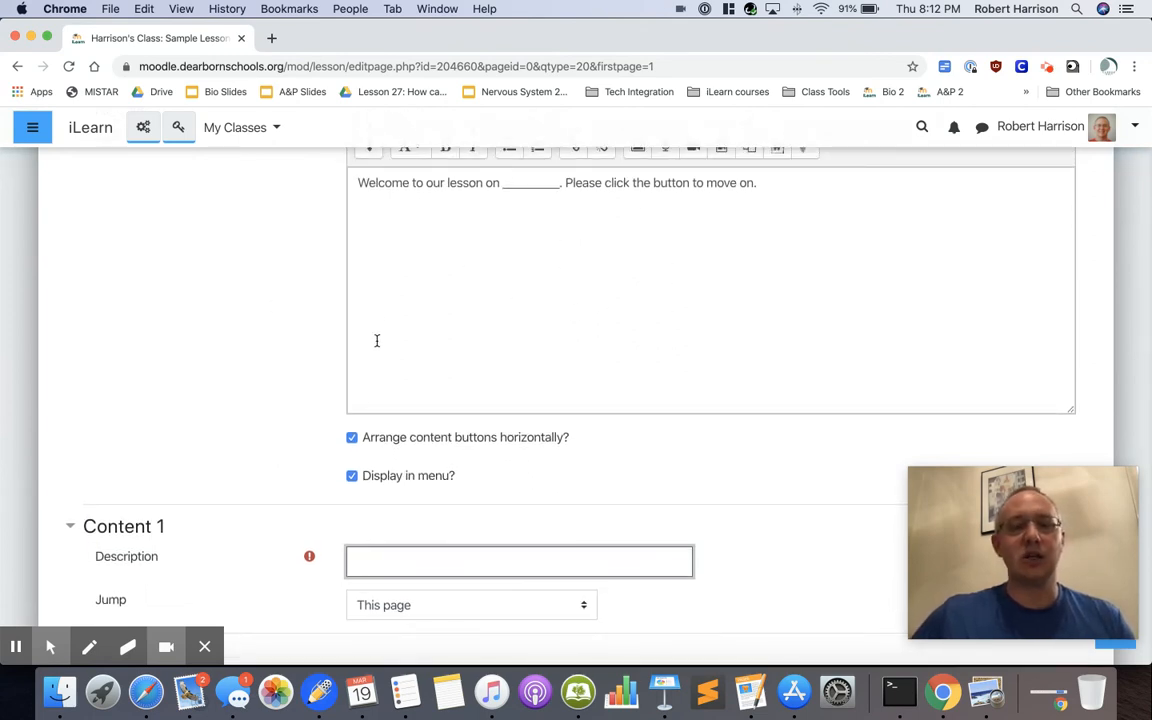
{"action": "mouse_move", "coordinate": [274, 378]}
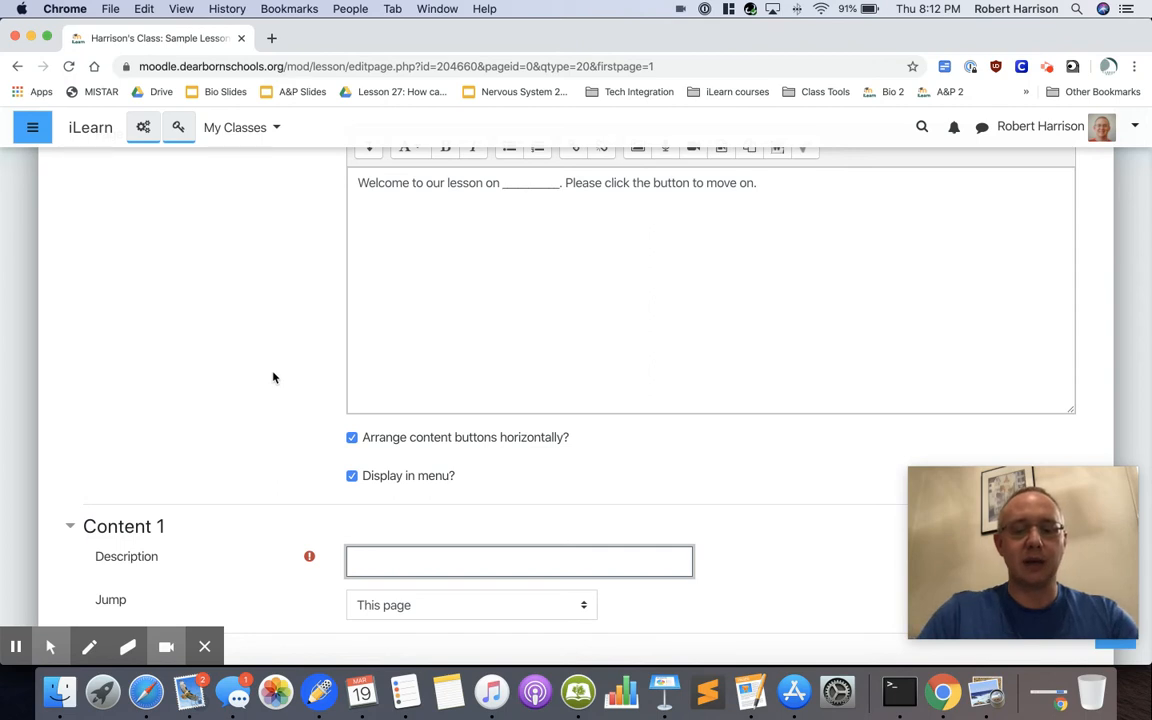
Step: Enter 'Next' as the Content 1 button description
{"action": "type", "text": "Next"}
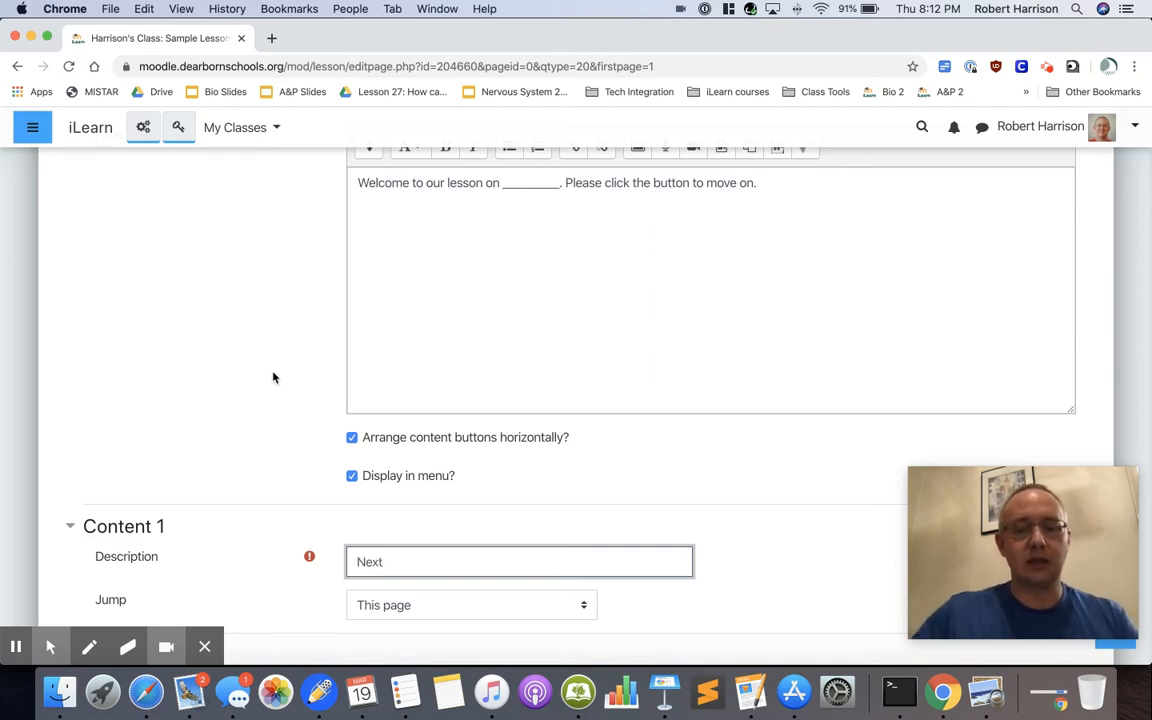
{"action": "scroll", "scroll_direction": "down", "scroll_amount": 3}
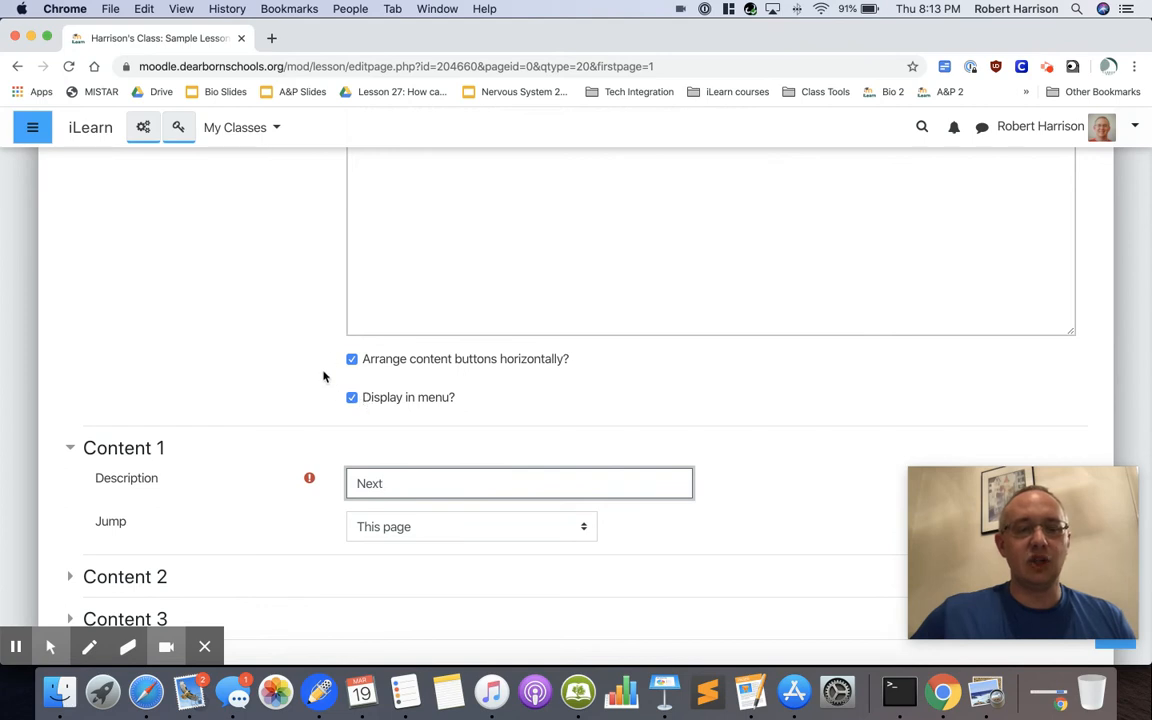
{"action": "scroll", "scroll_direction": "down", "scroll_amount": 3}
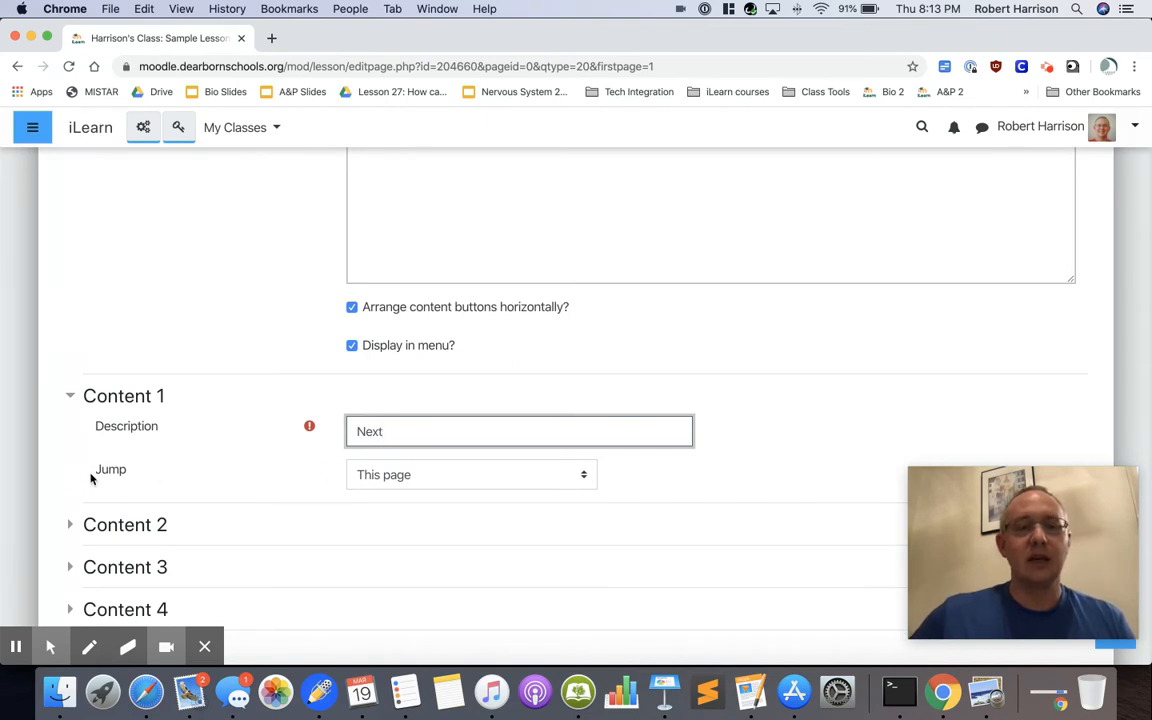
{"action": "mouse_move", "coordinate": [85, 475]}
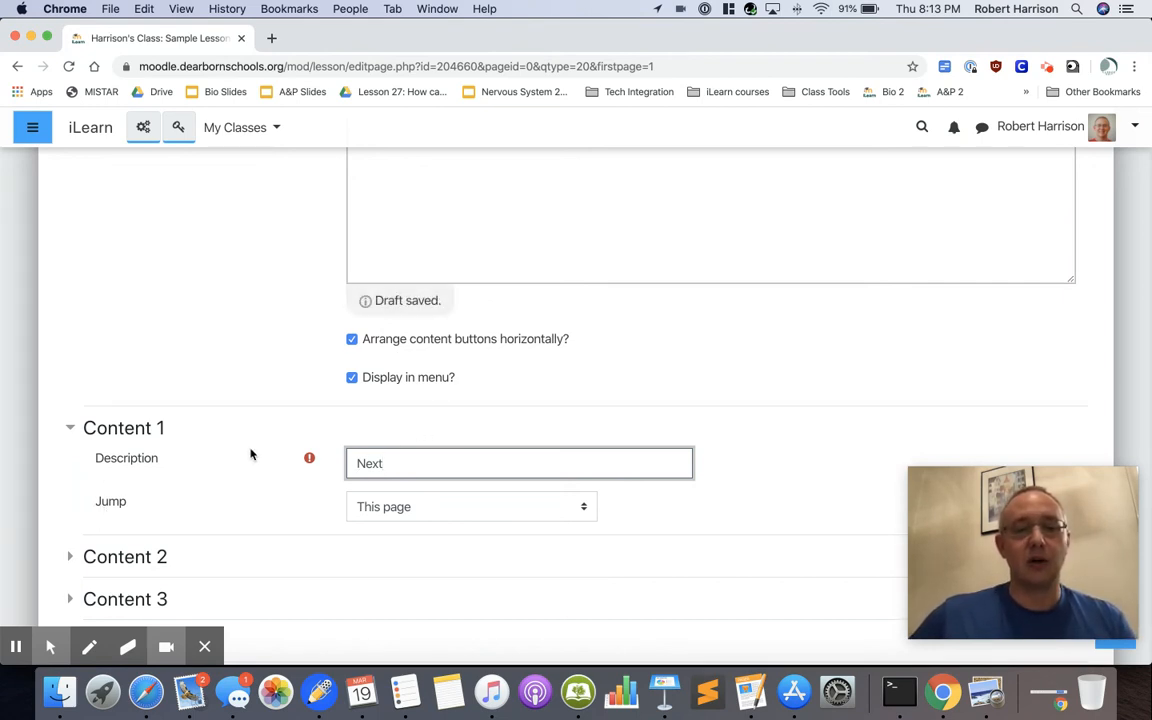
{"action": "mouse_move", "coordinate": [380, 523]}
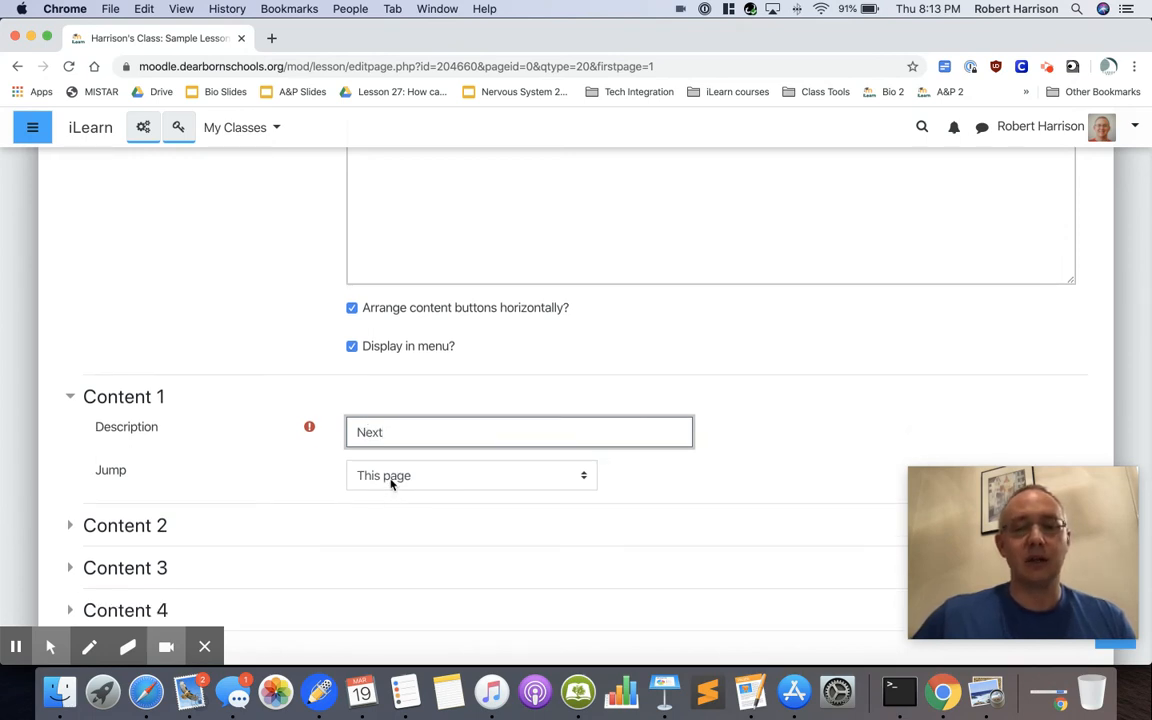
{"action": "mouse_move", "coordinate": [527, 485]}
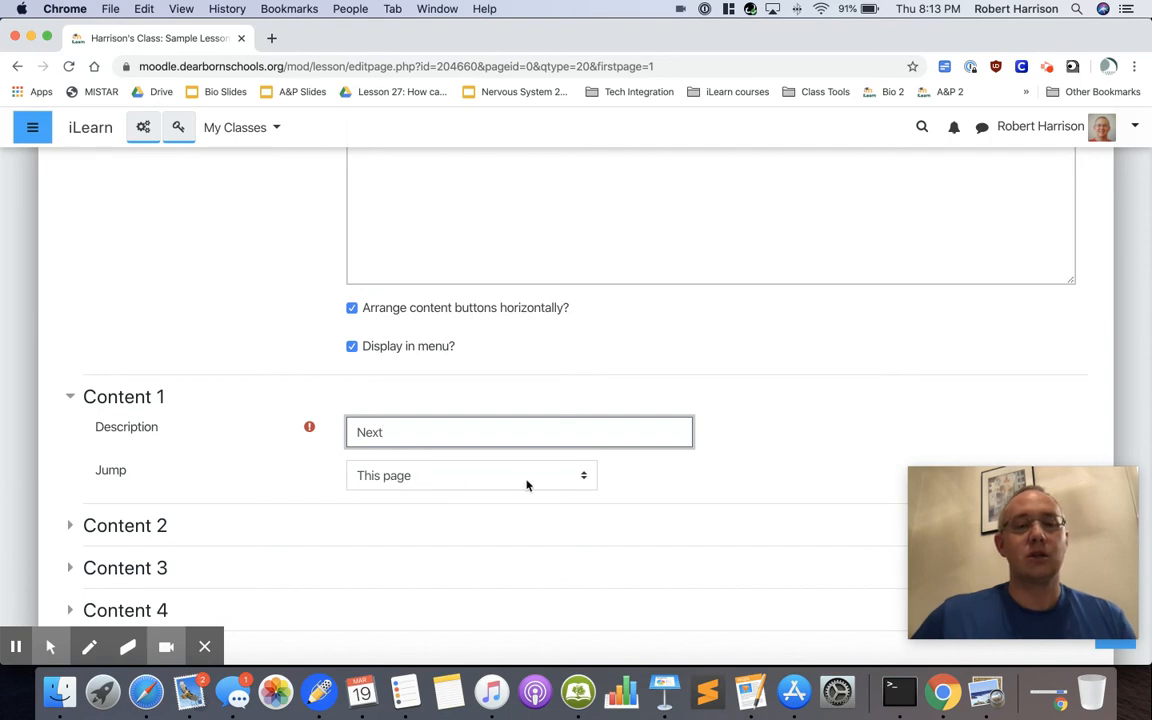
Step: Set Content 1's jump destination to 'Next page'
{"action": "left_click", "coordinate": [470, 475]}
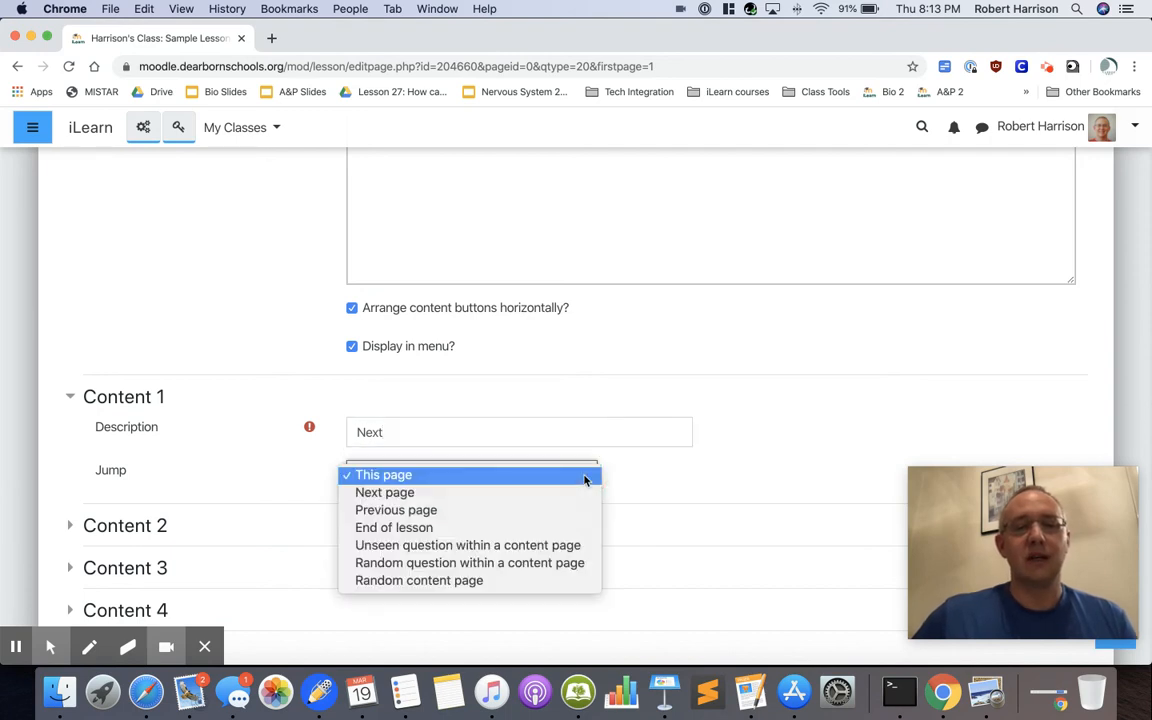
{"action": "left_click", "coordinate": [385, 492]}
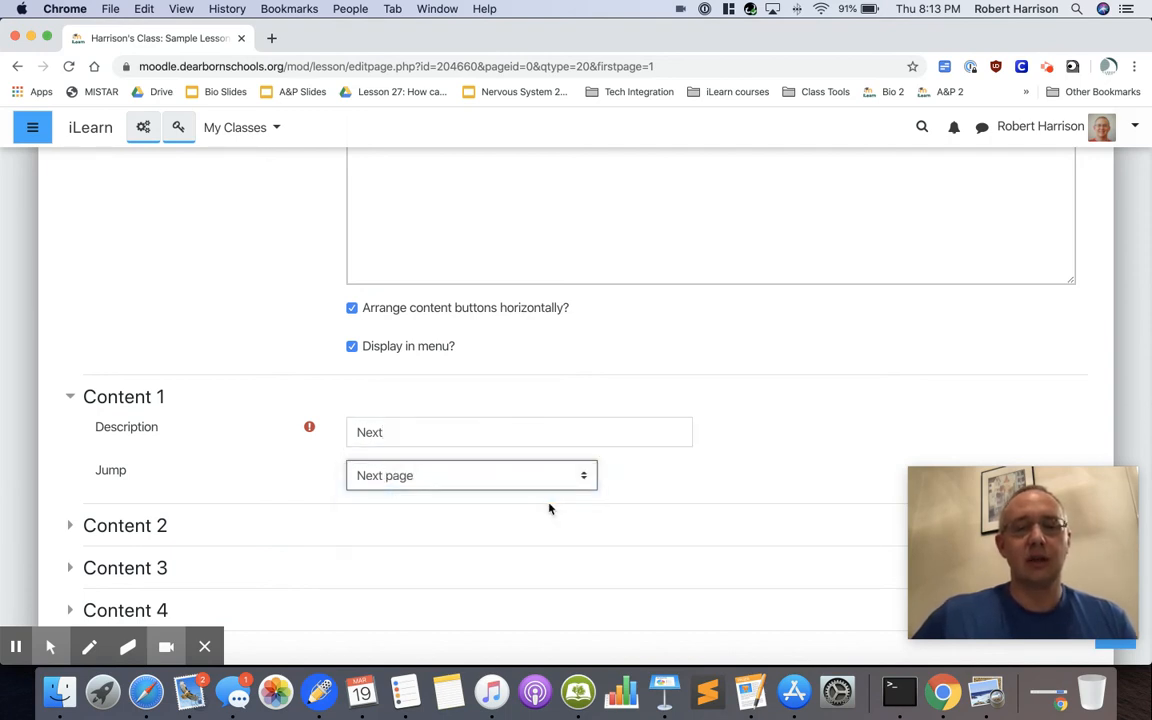
{"action": "mouse_move", "coordinate": [342, 458]}
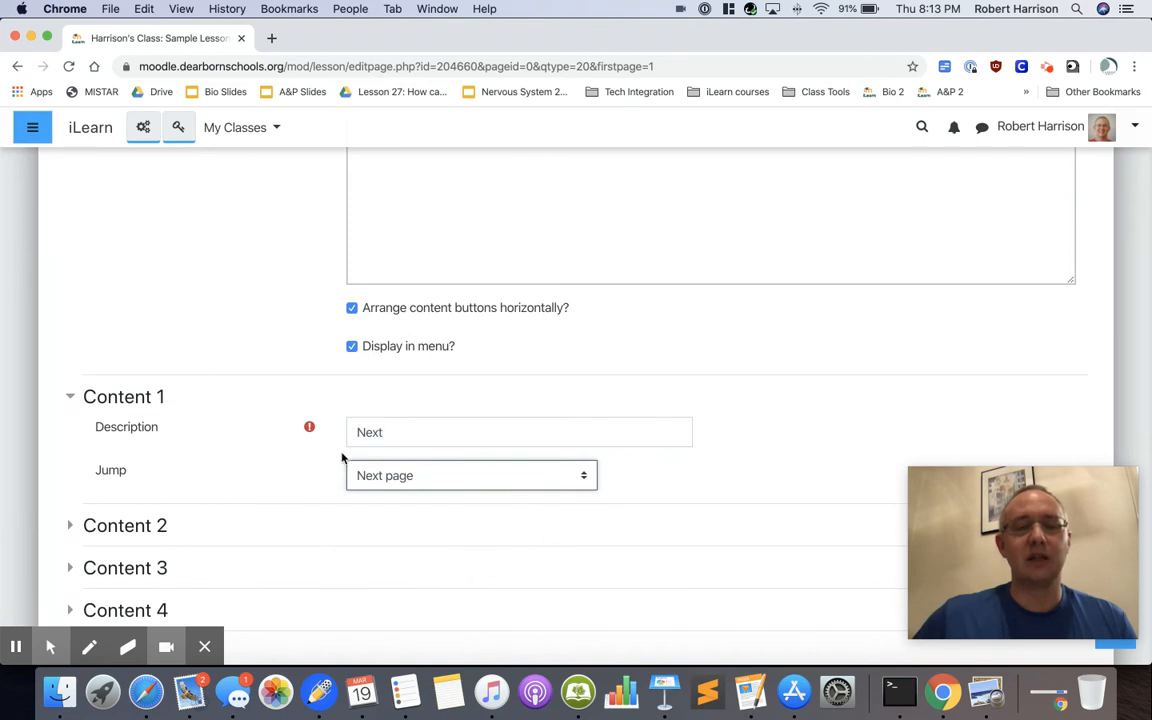
{"action": "mouse_move", "coordinate": [336, 462]}
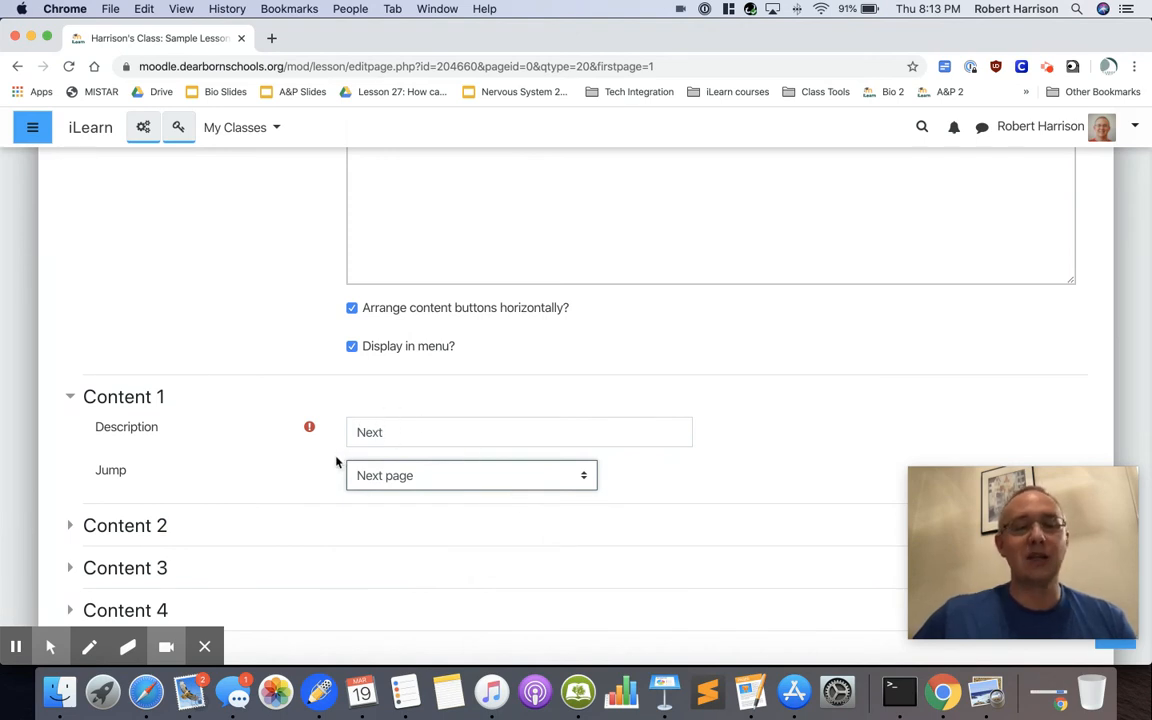
{"action": "scroll", "scroll_direction": "down", "scroll_amount": 3}
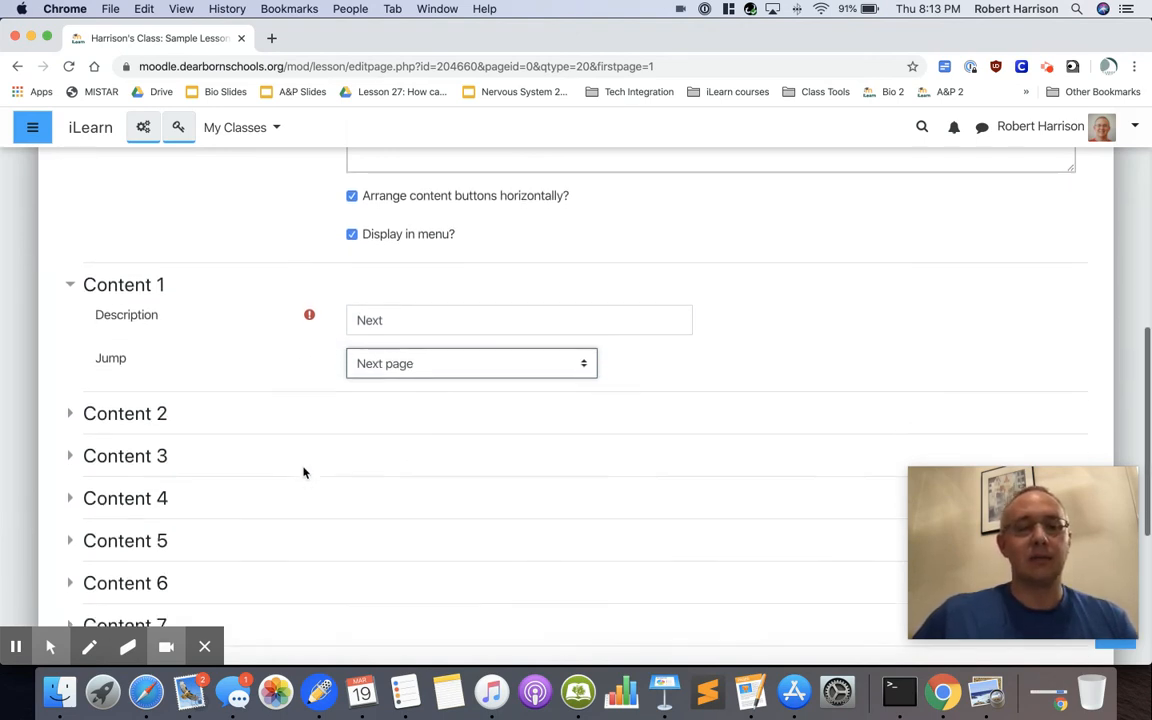
{"action": "scroll", "scroll_direction": "down", "scroll_amount": 3}
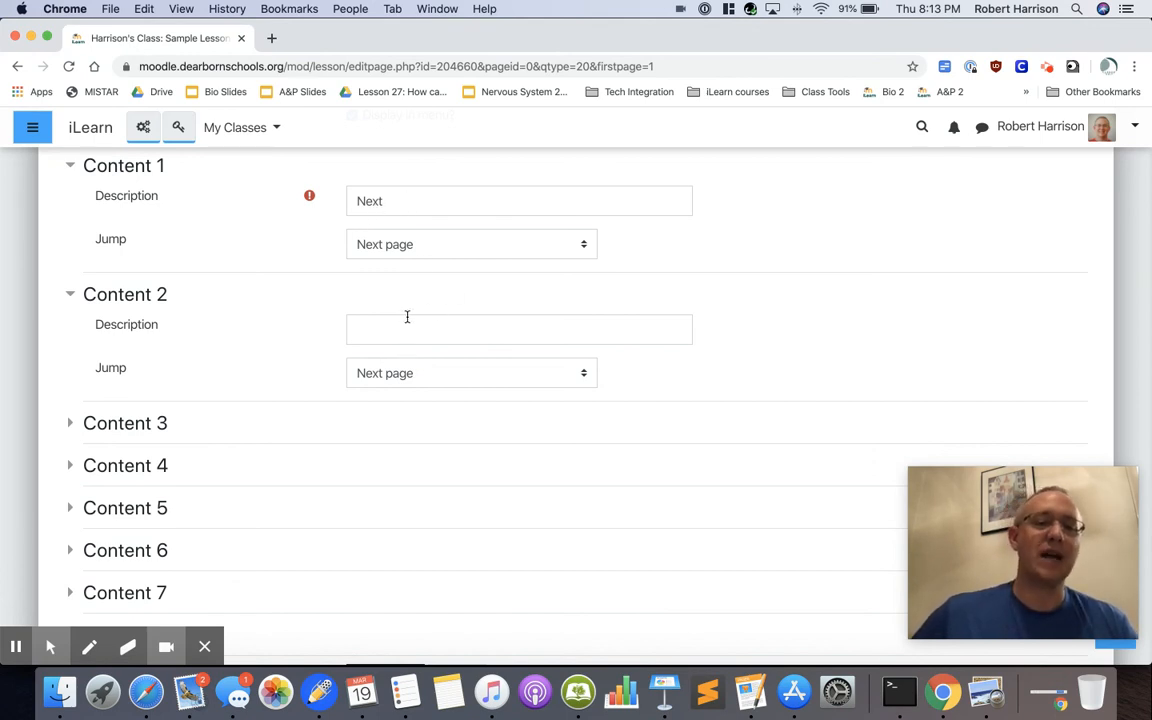
{"action": "mouse_move", "coordinate": [306, 338]}
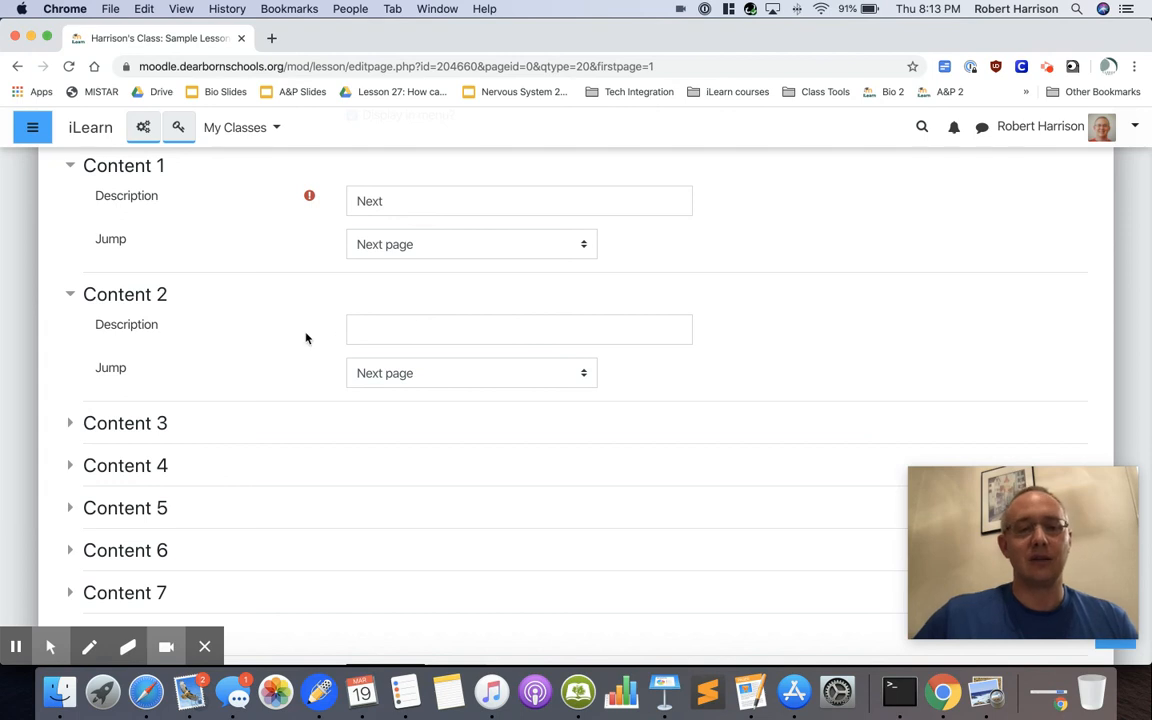
{"action": "scroll", "scroll_direction": "up", "scroll_amount": 3}
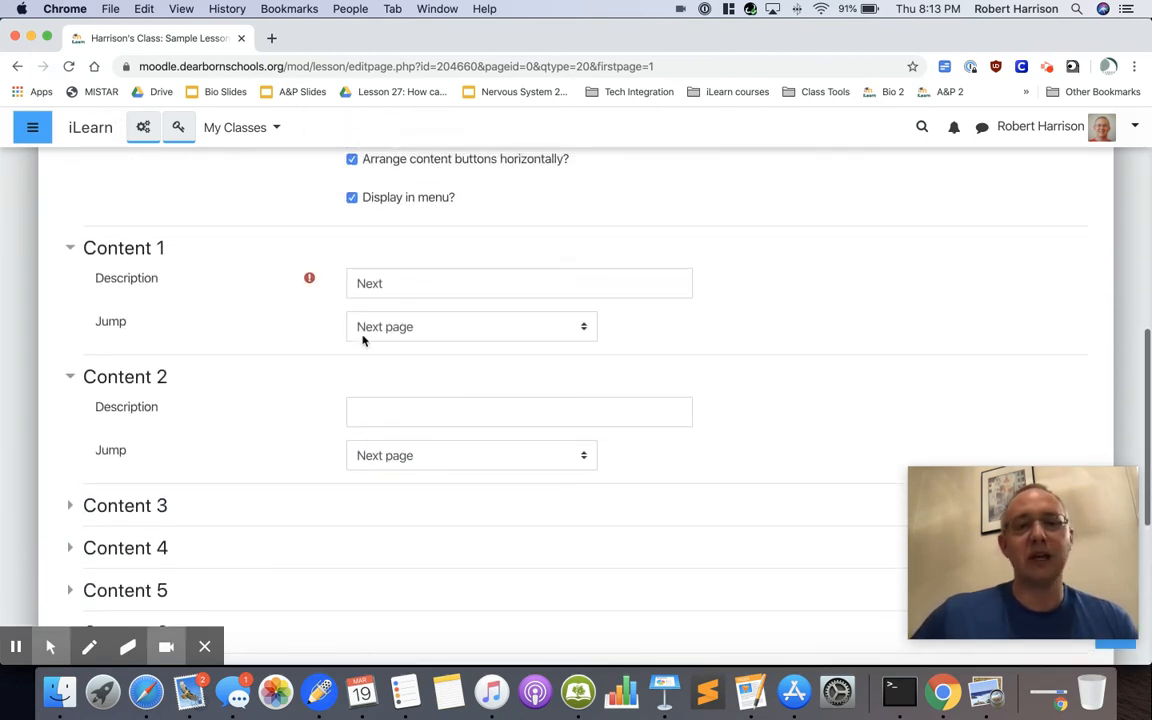
{"action": "scroll", "scroll_direction": "down", "scroll_amount": 3}
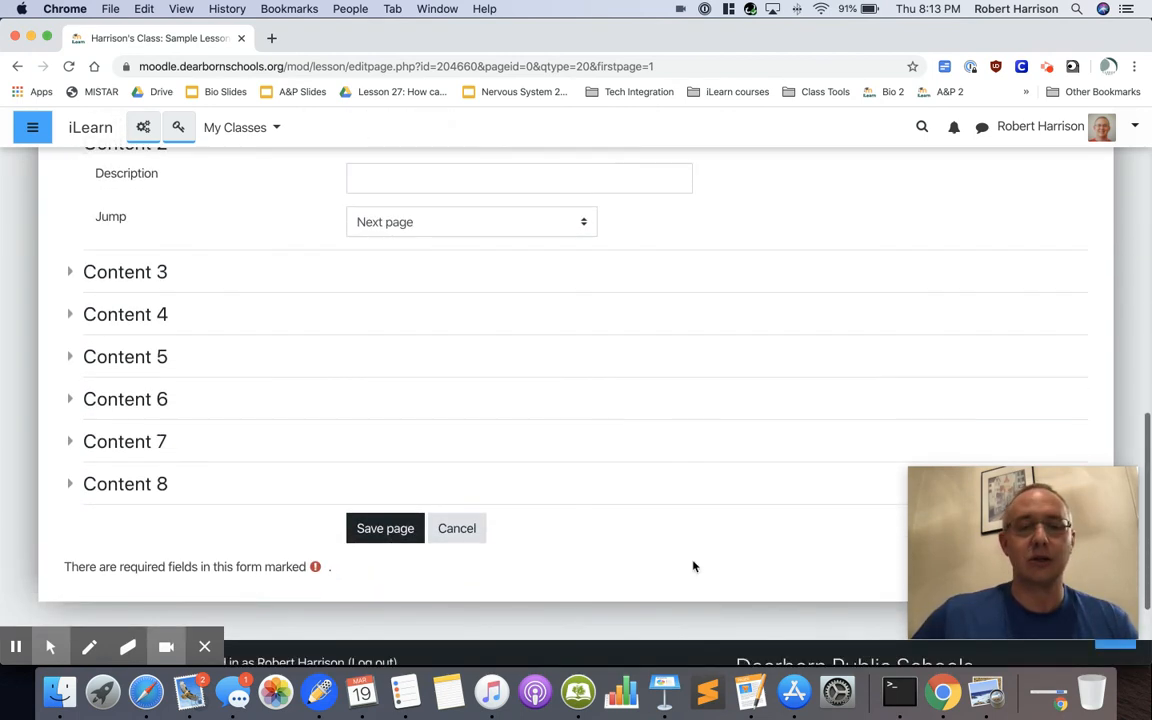